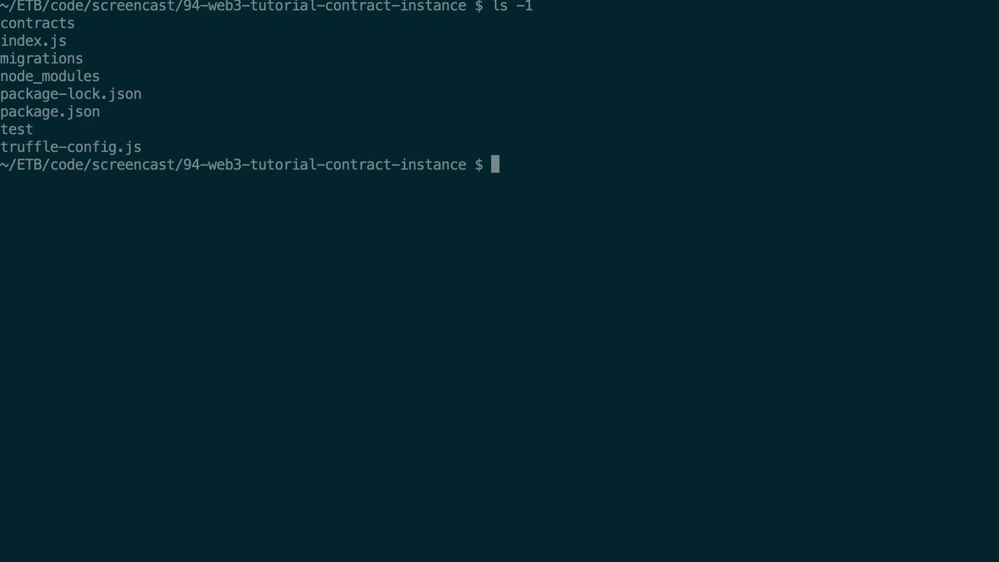
# - Review setData and setDataPrivate in contracts/MyContract.sol, then quit Vim back to the shells
pyautogui.write('vim contracts/')
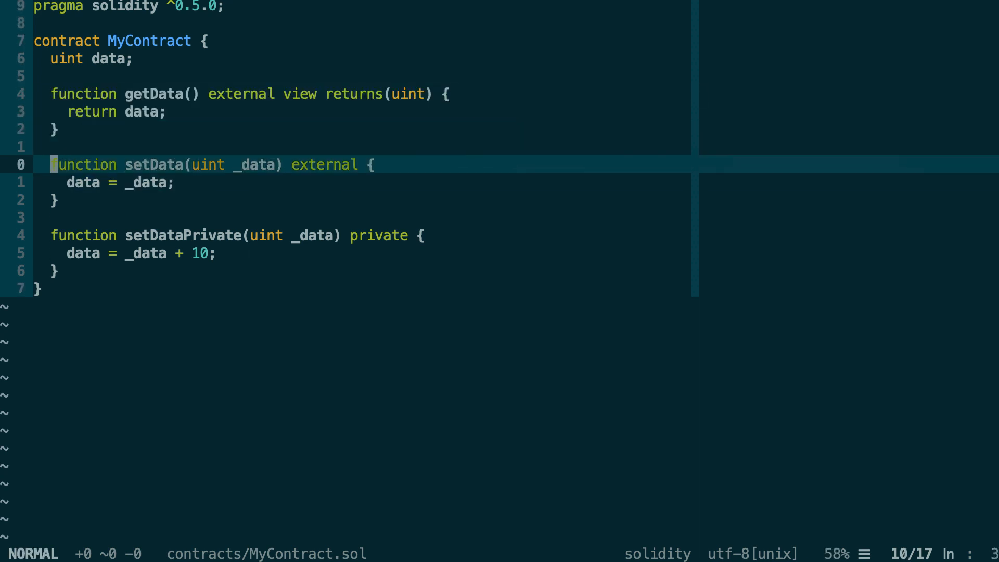
pyautogui.press('V')
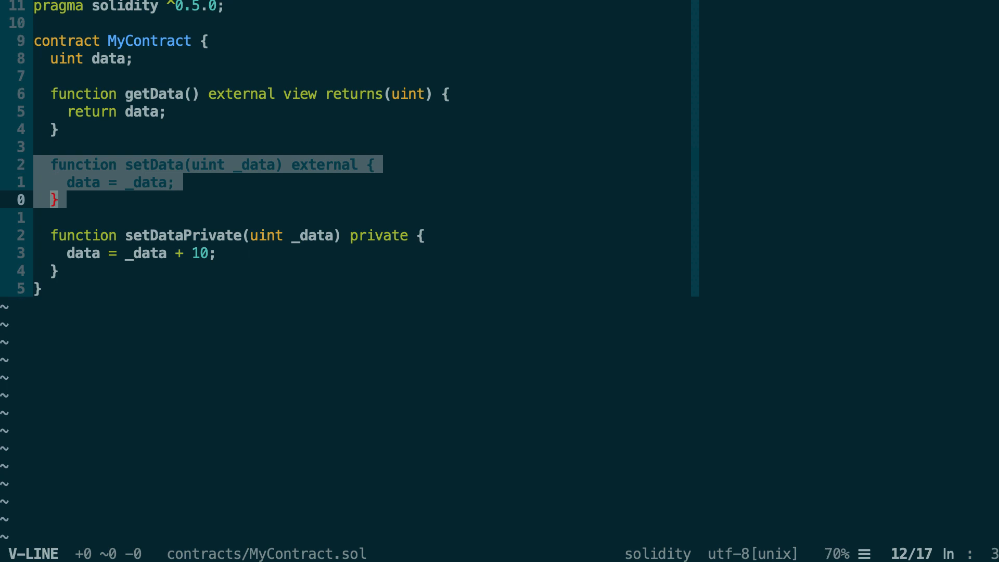
pyautogui.press('Escape')
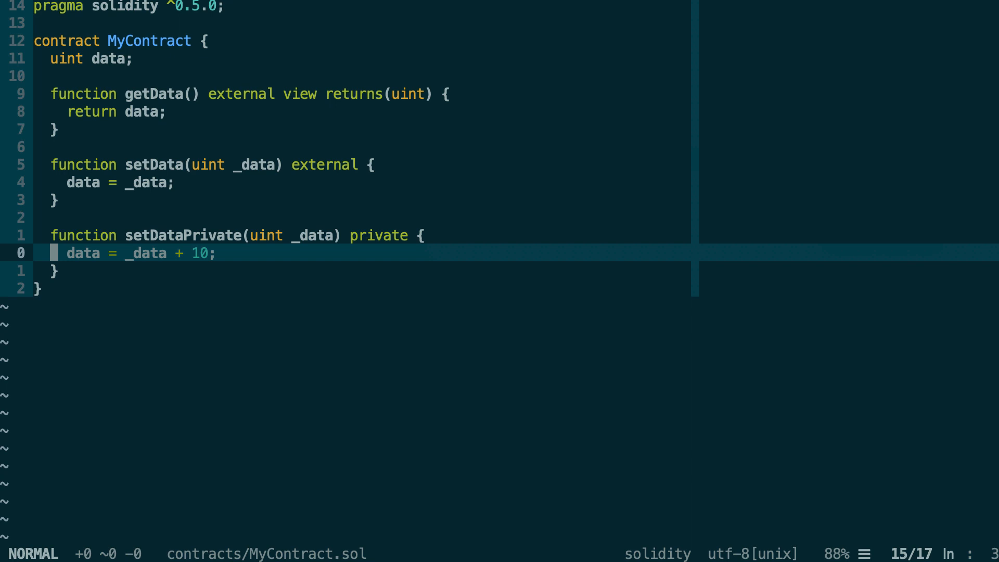
pyautogui.press('l')
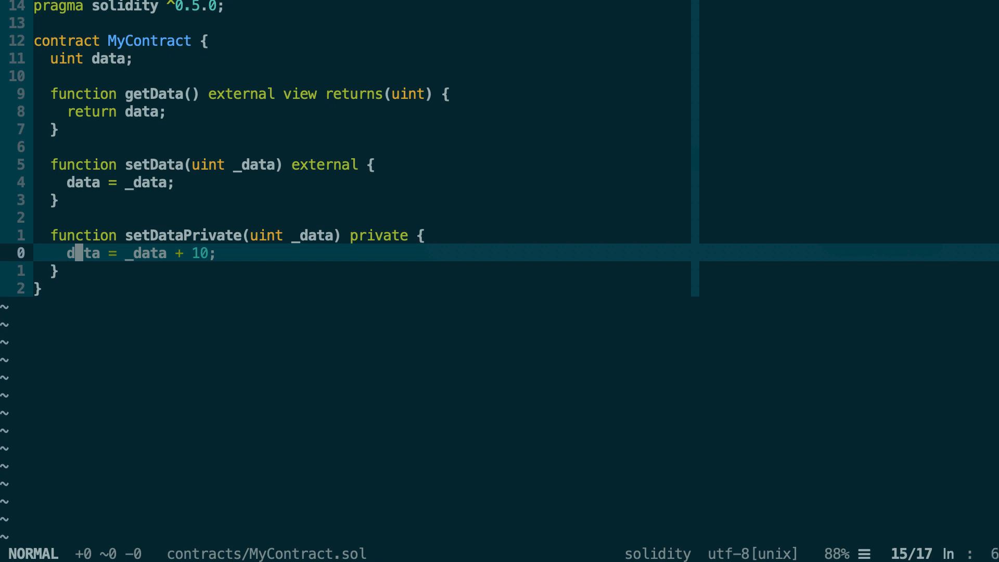
pyautogui.press('k')
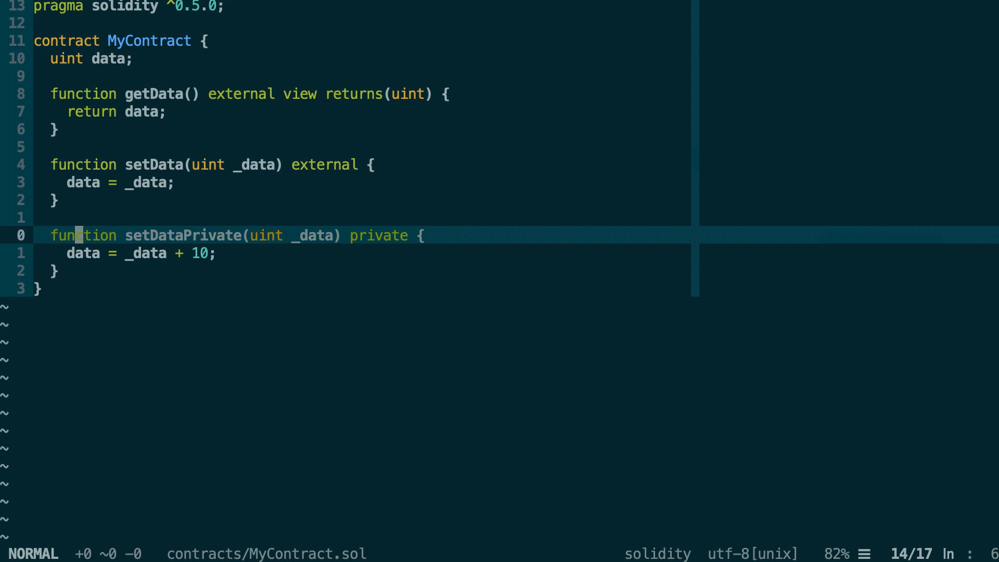
pyautogui.press('V')
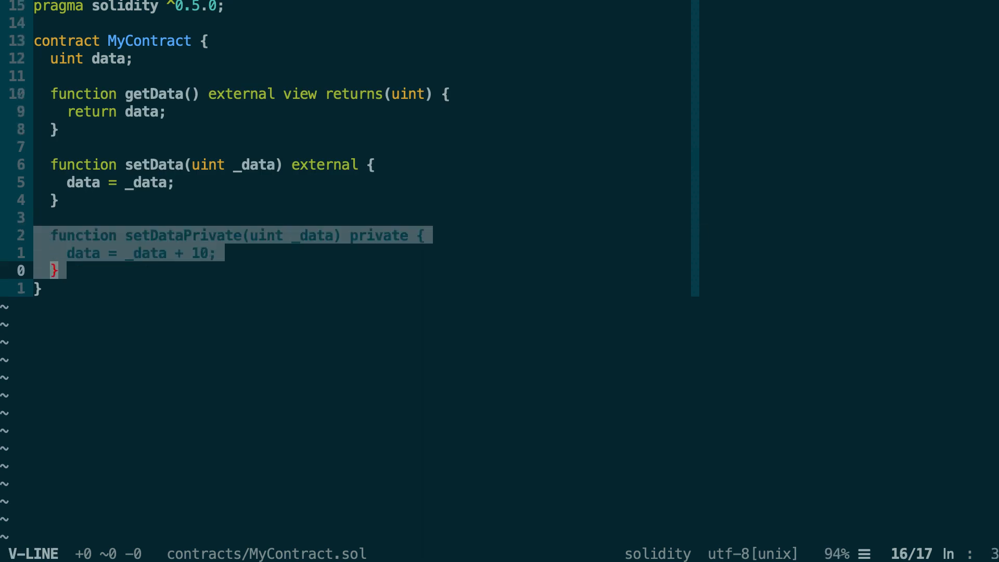
pyautogui.press('Escape')
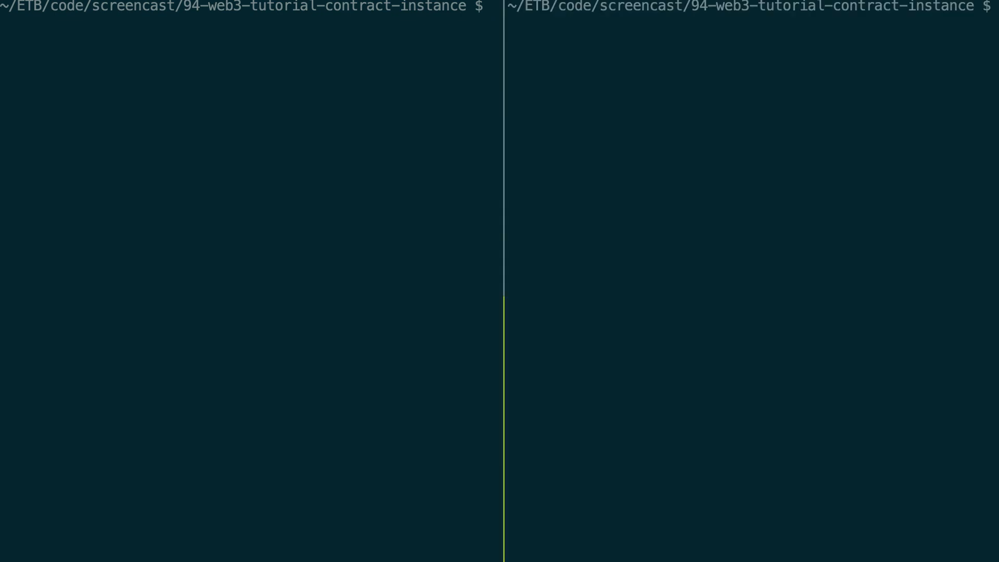
# - Open index.js in the right pane and start a new line after the localhost:9545 setup
pyautogui.write("ire('web3');")
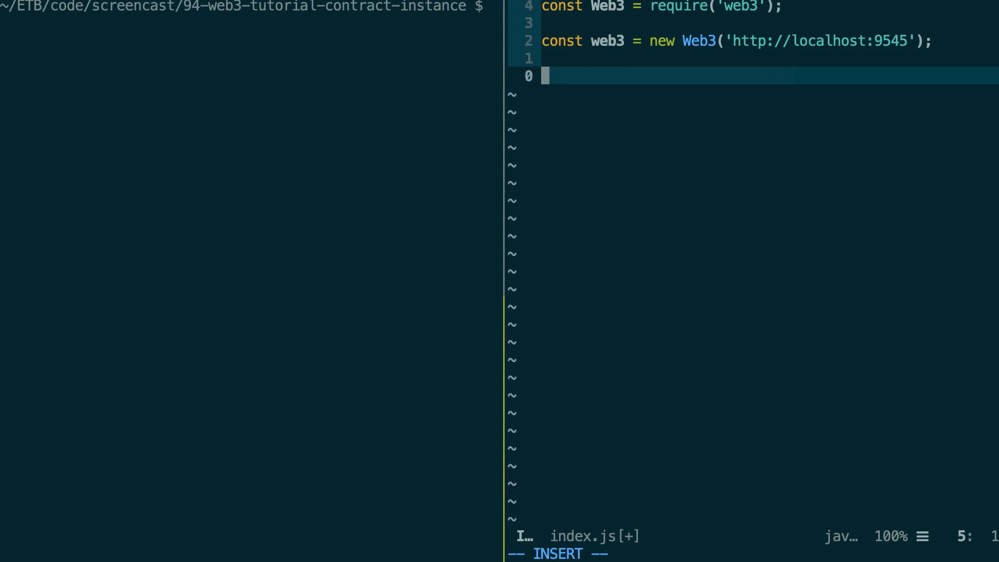
# - Write const contract = new web3.eth.Contract(abi, address); then move to the left shell pane
pyautogui.write('const')
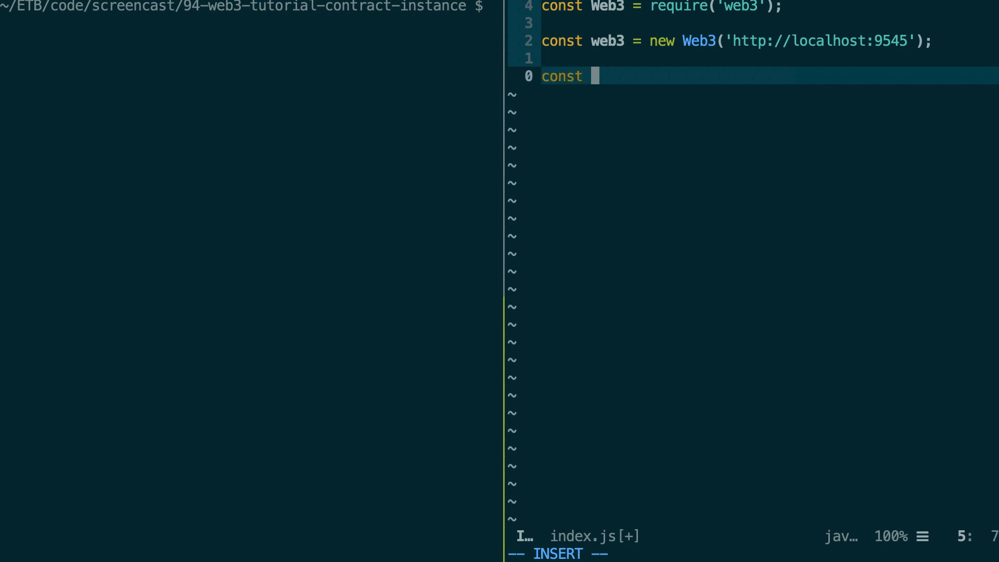
pyautogui.write('contract = n')
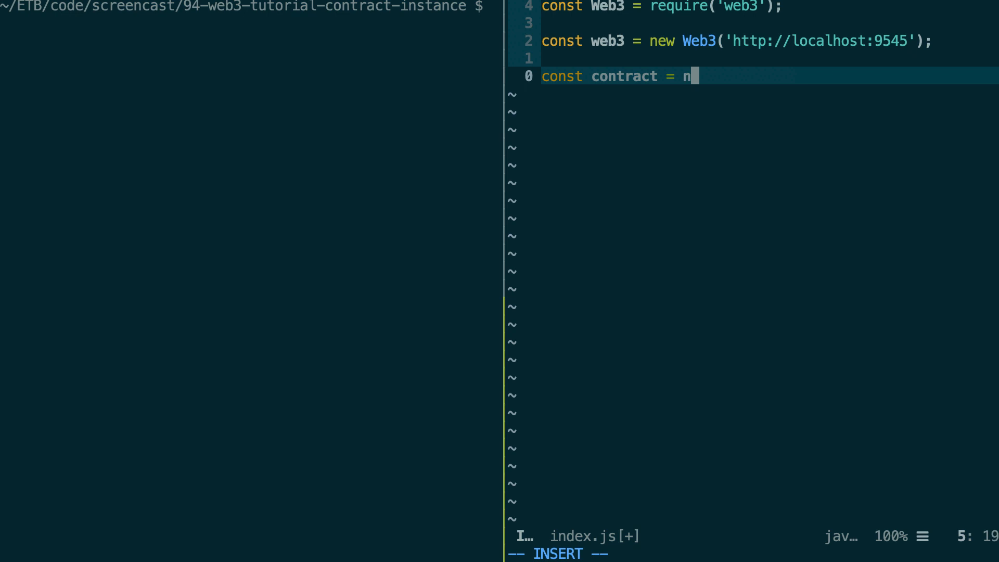
pyautogui.write('ew')
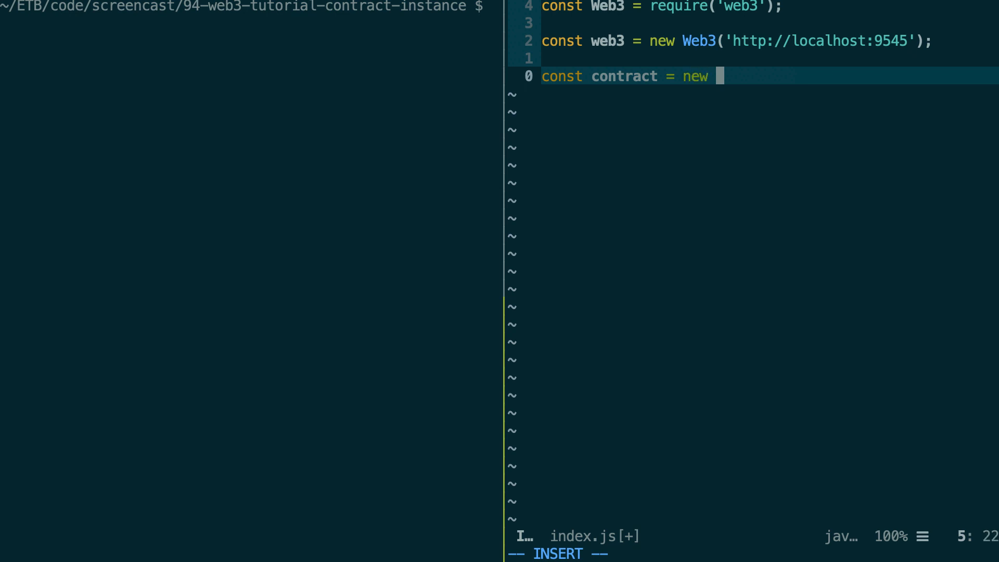
pyautogui.write('web')
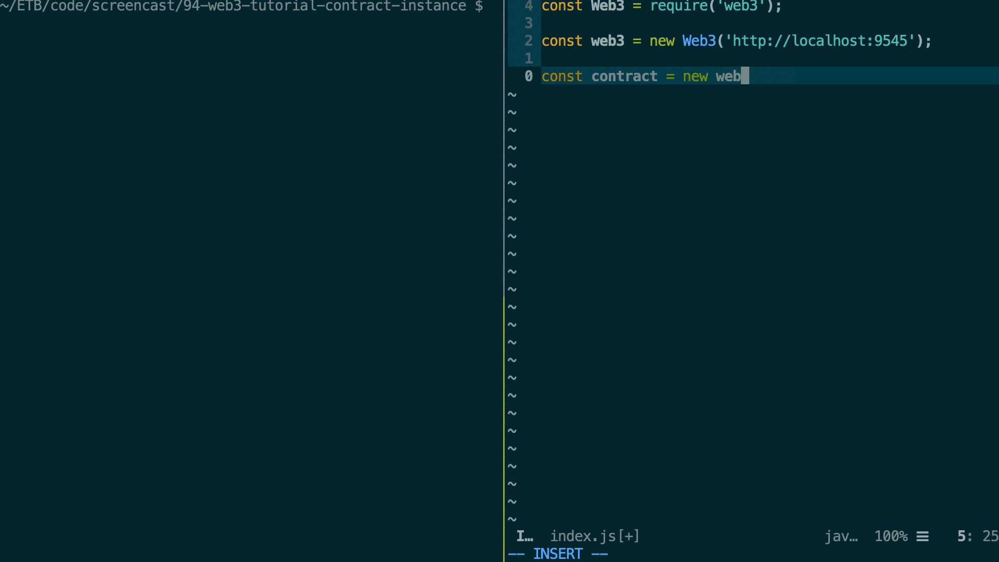
pyautogui.write('3.eth.C')
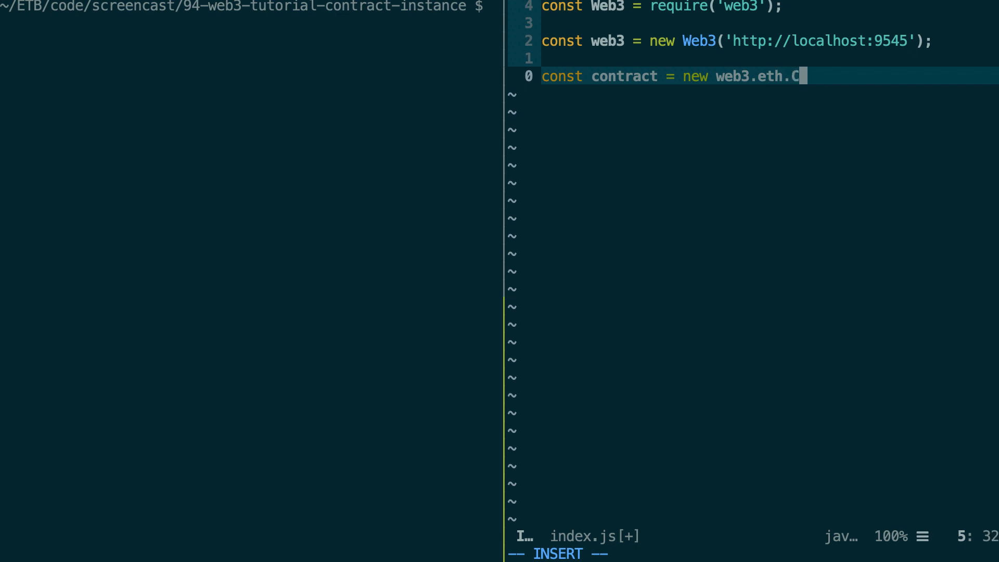
pyautogui.write('ontract(')
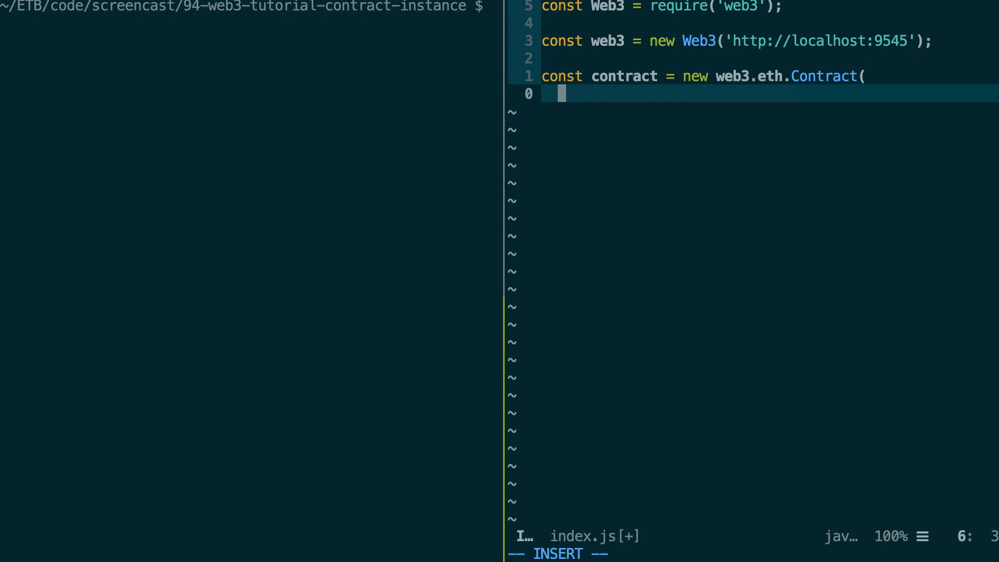
pyautogui.write('abi')
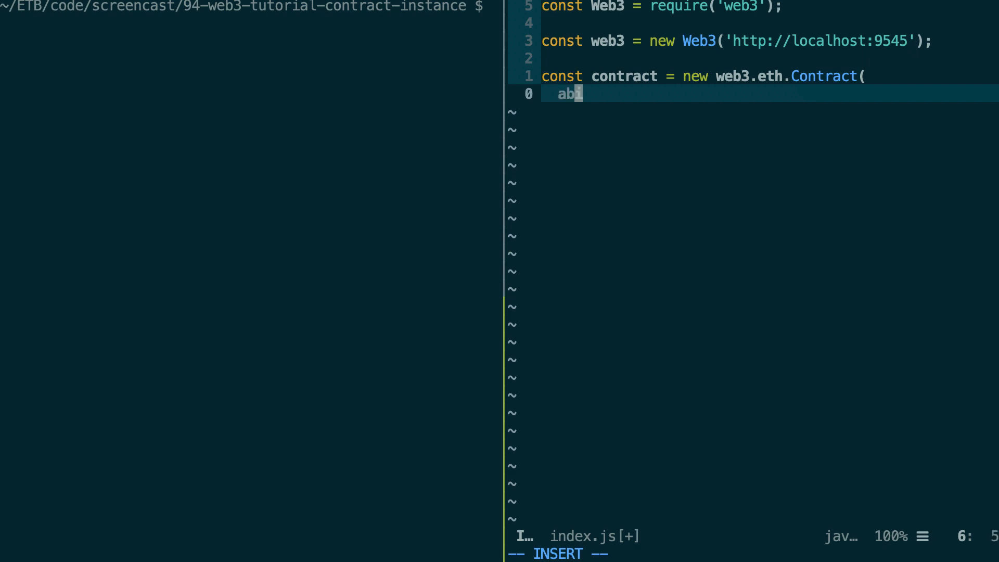
pyautogui.write('i')
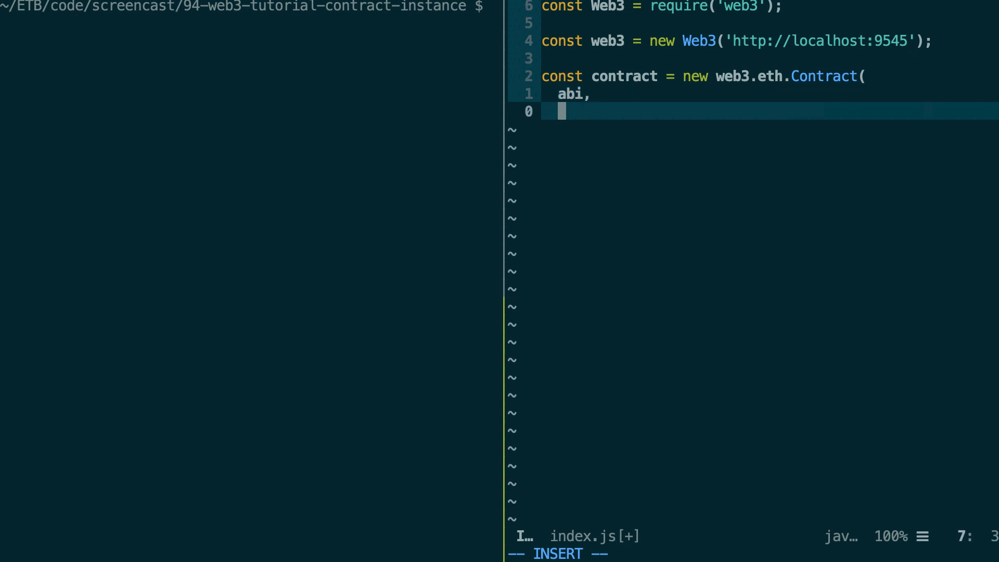
pyautogui.write('address')
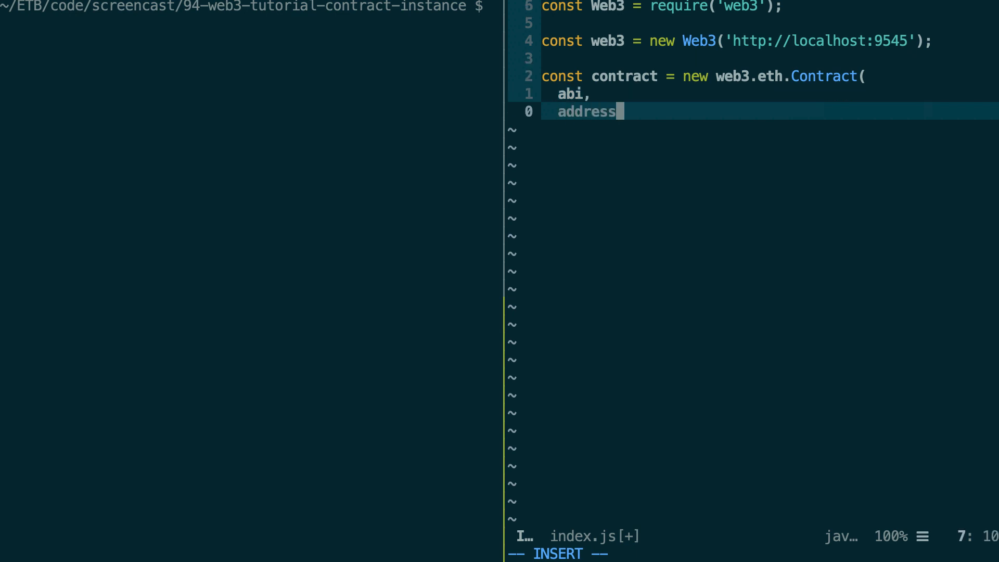
pyautogui.press('Return')
pyautogui.write(');')
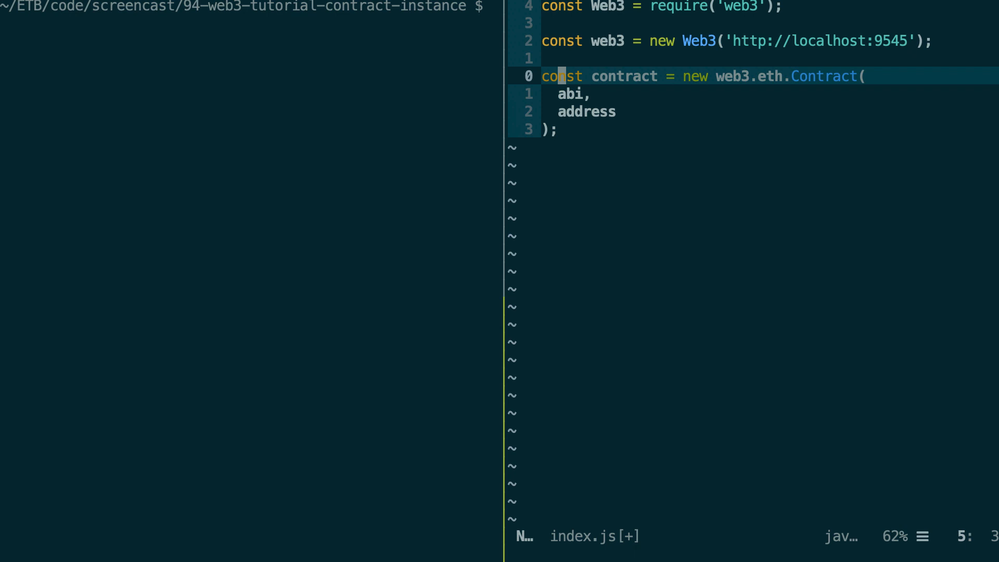
pyautogui.press('j')
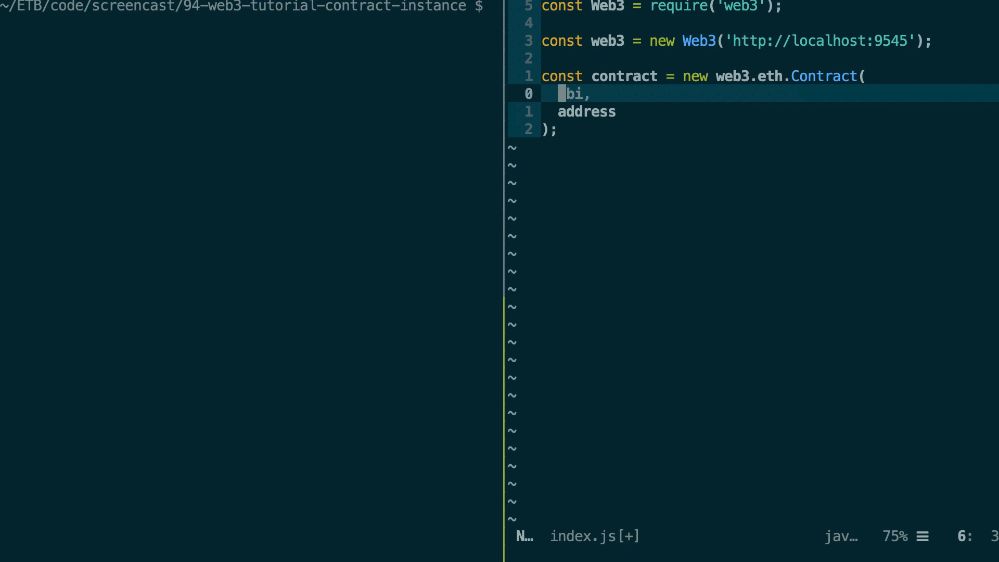
pyautogui.press('j')
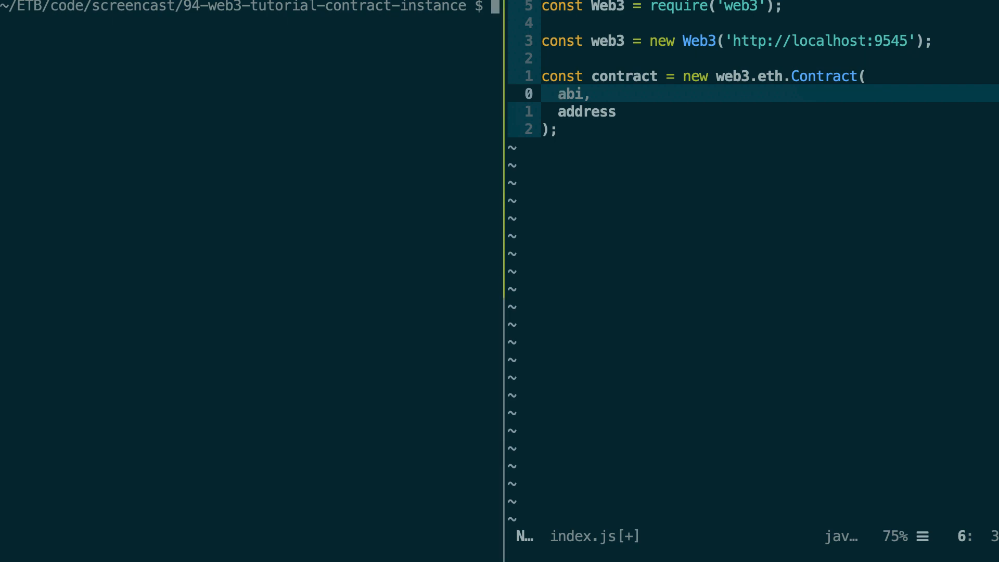
# - Run truffle compile and list build/contracts, showing Migrations.json and MyContract.json
pyautogui.write('truff')
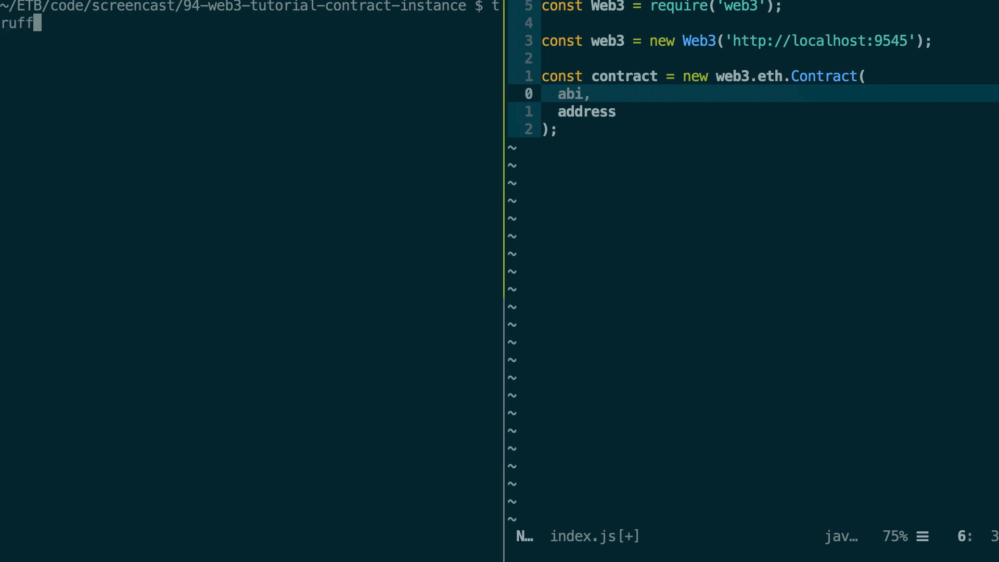
pyautogui.write('le compile')
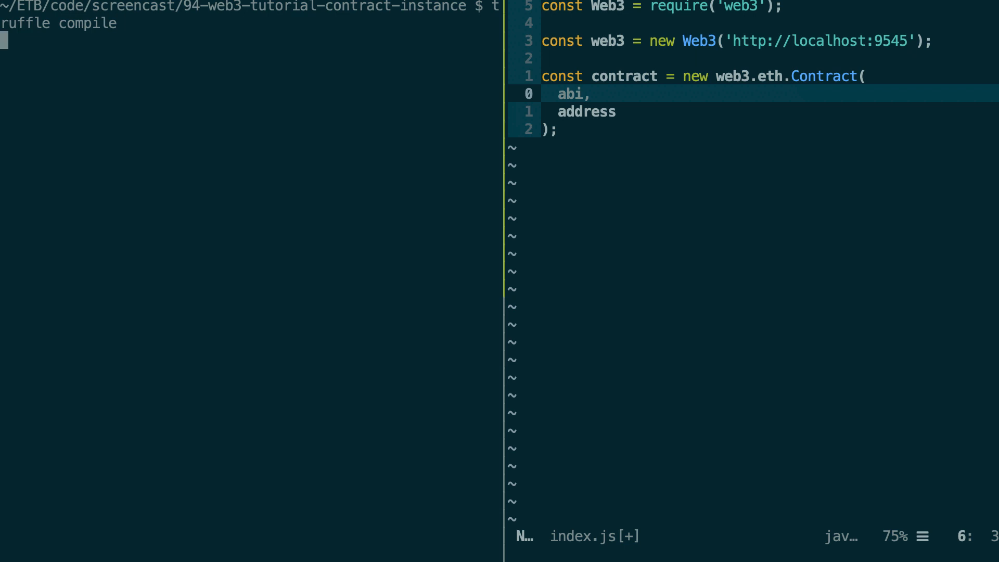
pyautogui.press('Return')
pyautogui.write('ls build/contracts/')
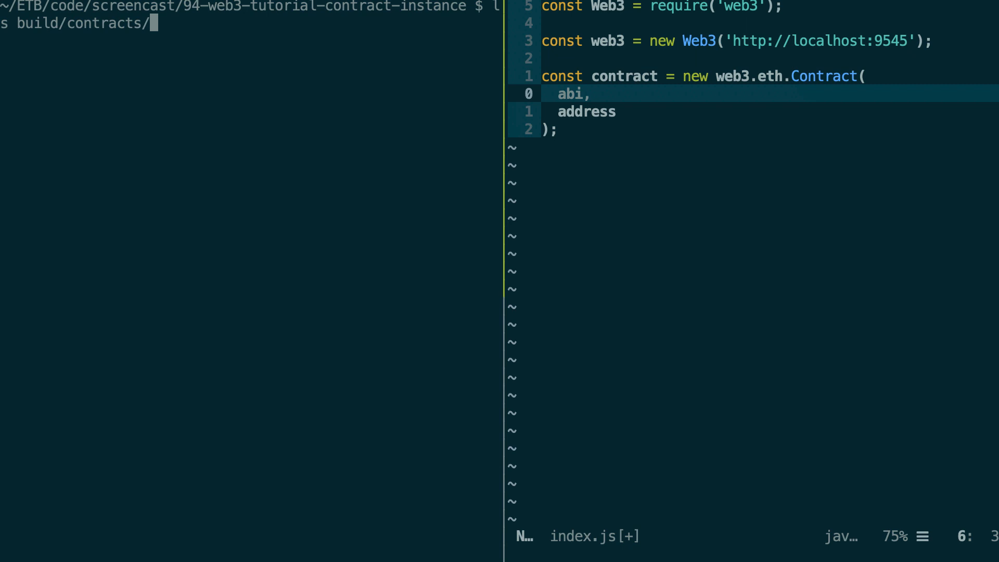
pyautogui.press('Return')
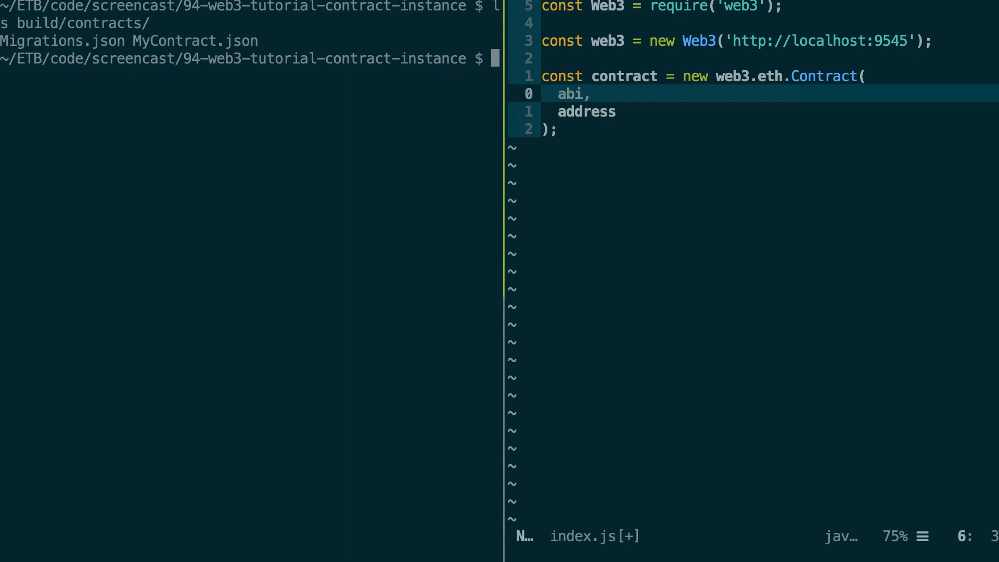
pyautogui.moveTo(96, 33)
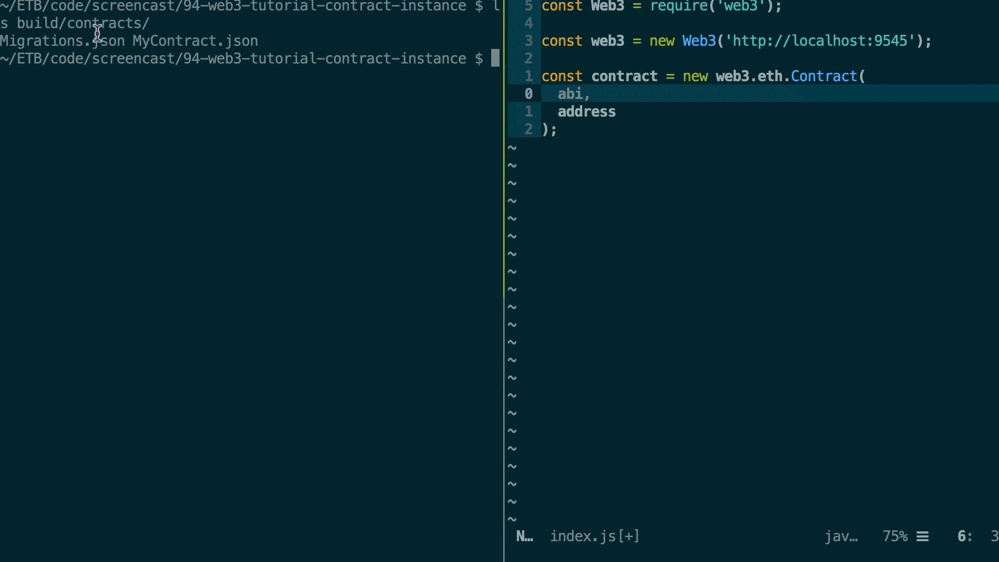
pyautogui.moveTo(48, 41)
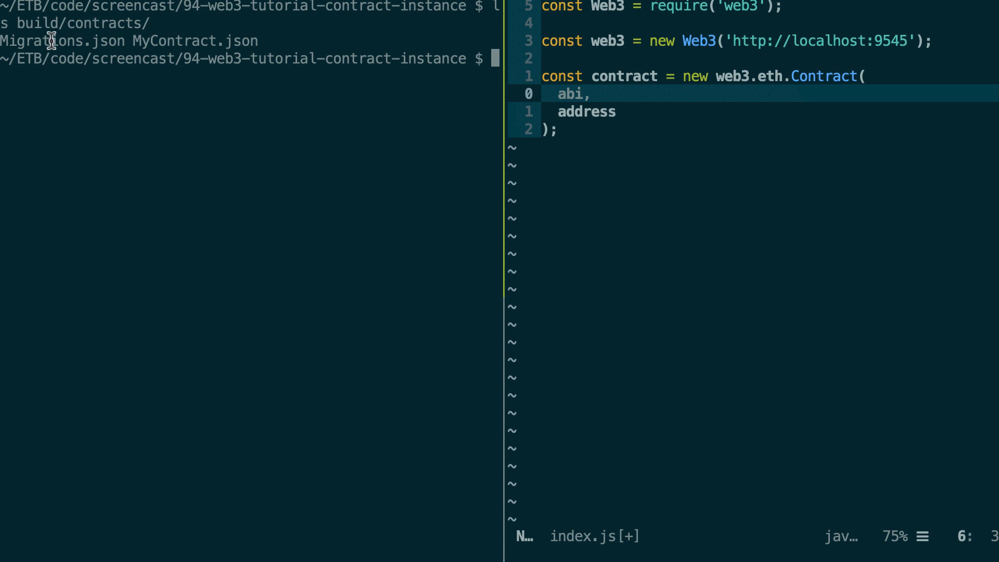
pyautogui.moveTo(188, 42)
pyautogui.write(':e')
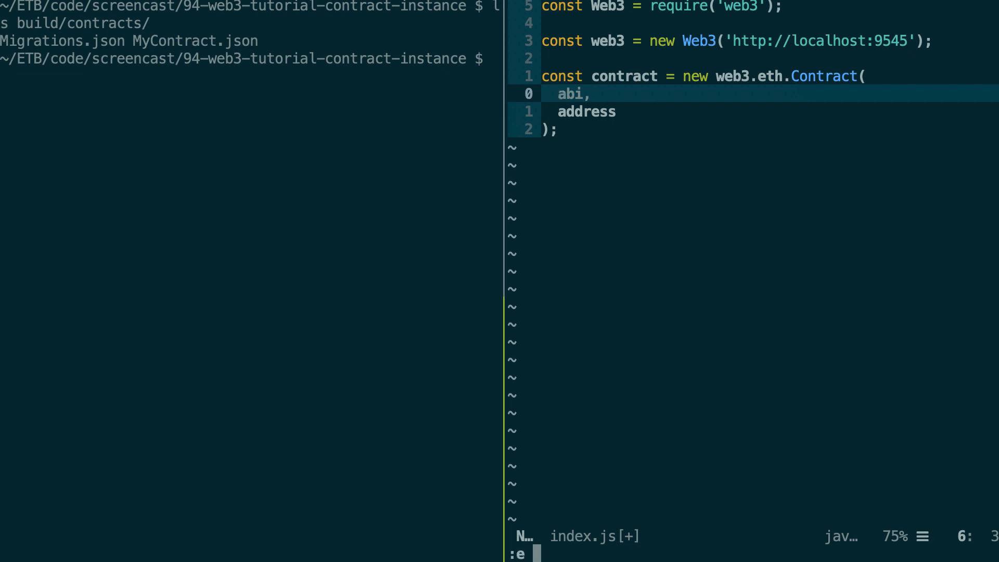
# - Open build/contracts/MyContract.json and walk through its abi entries down to metadata
pyautogui.write('build/contracts/MyContract.json')
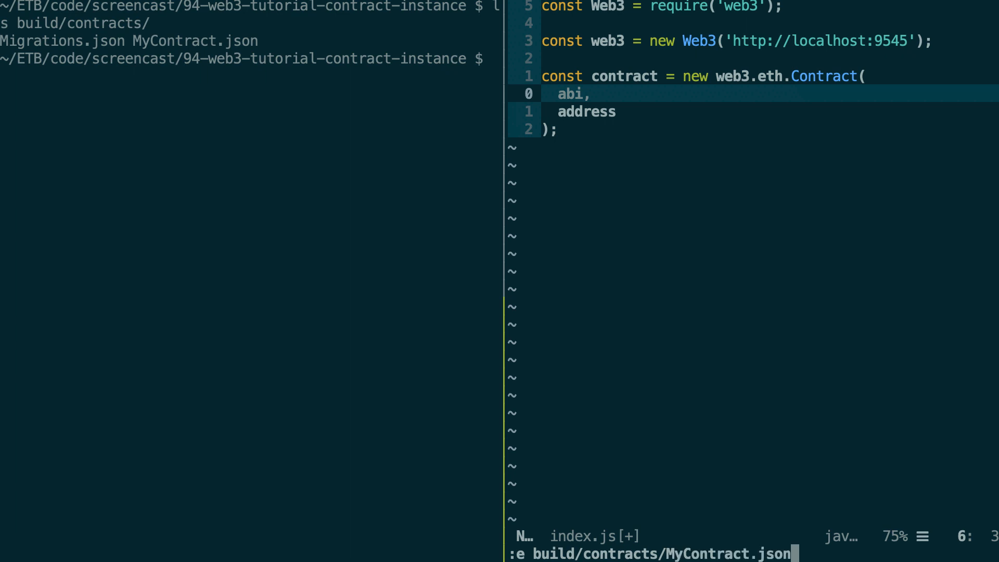
pyautogui.press('Return')
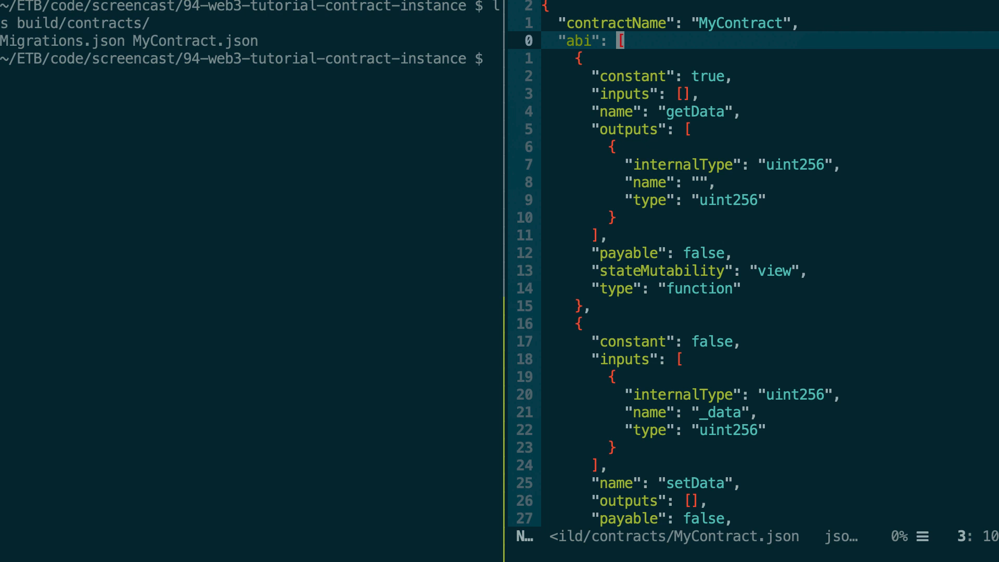
pyautogui.press('V')
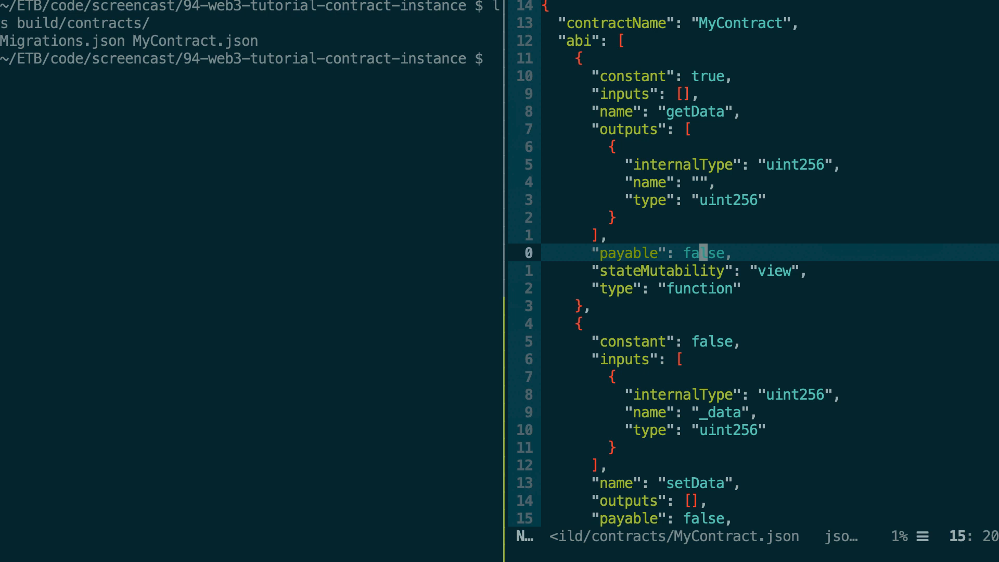
pyautogui.press('up')
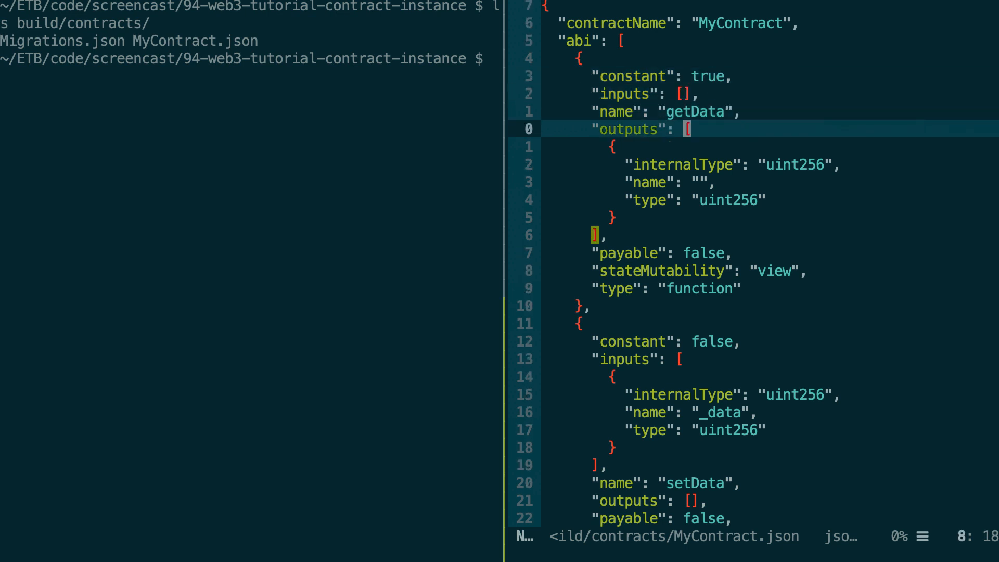
pyautogui.press('V')
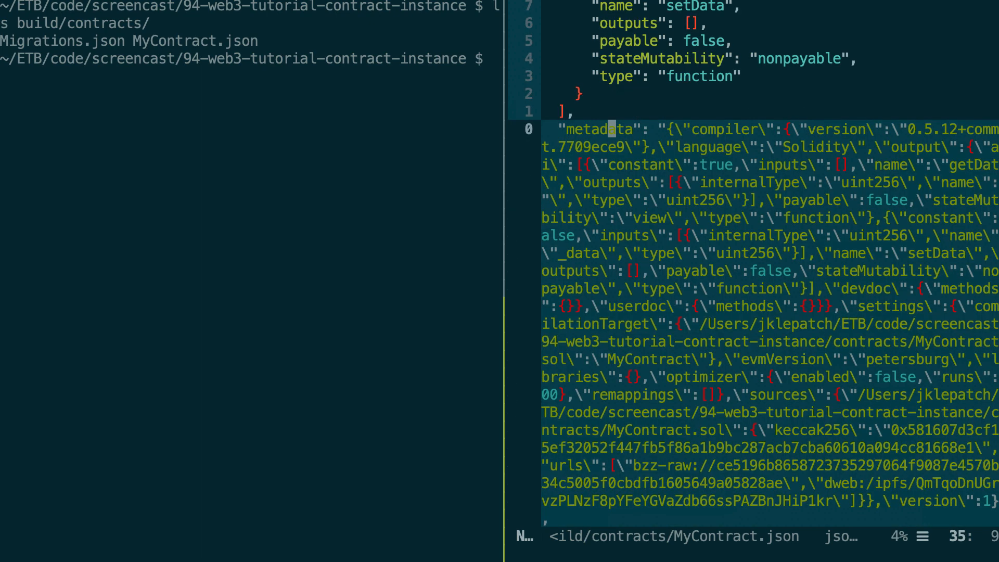
pyautogui.scroll(-3)
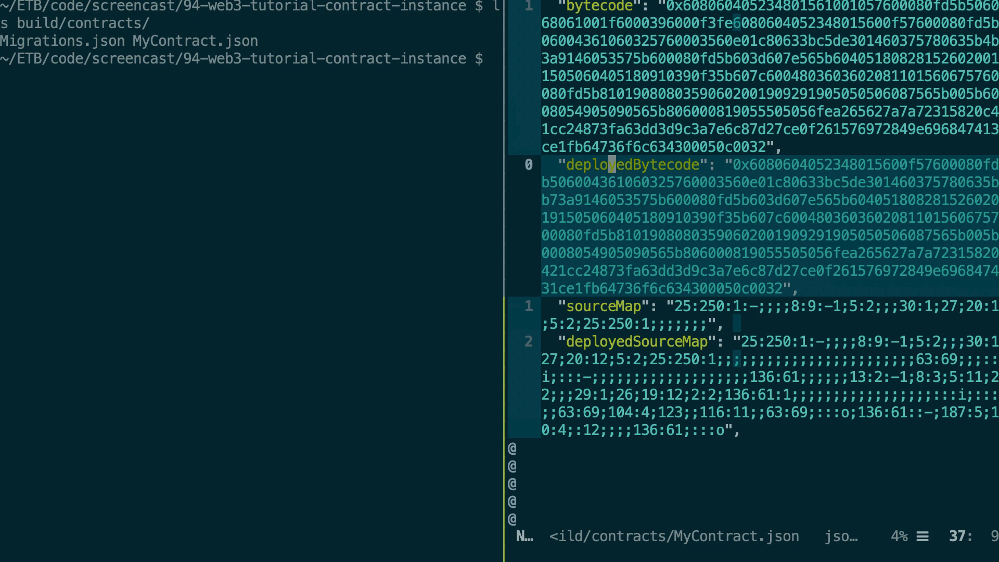
pyautogui.scroll(-3)
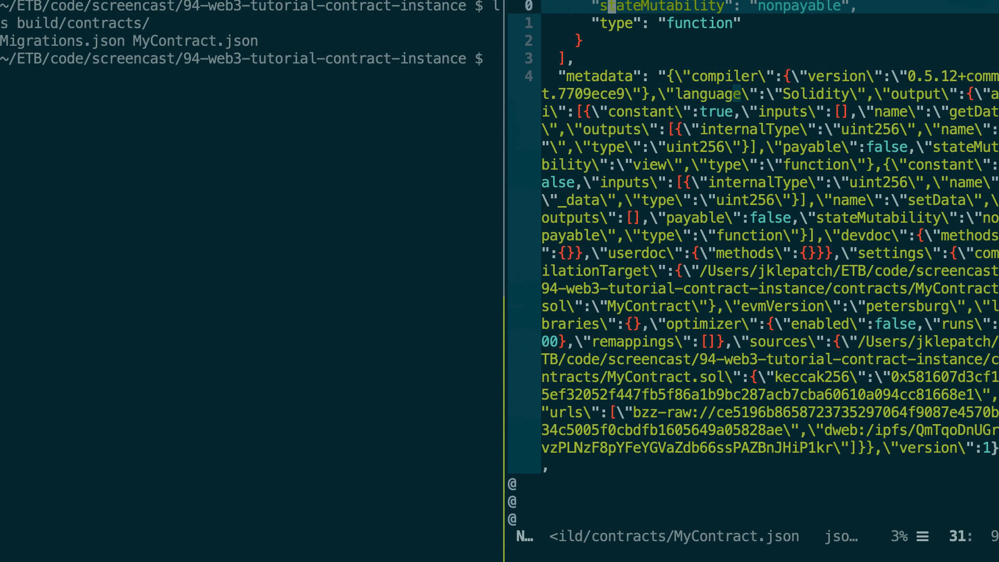
pyautogui.scroll(-3)
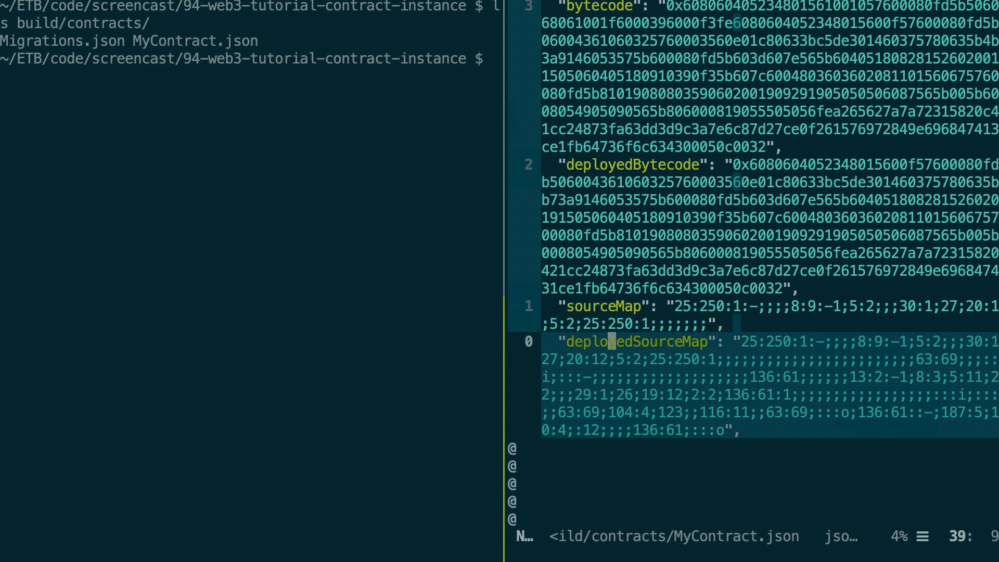
pyautogui.press('gg')
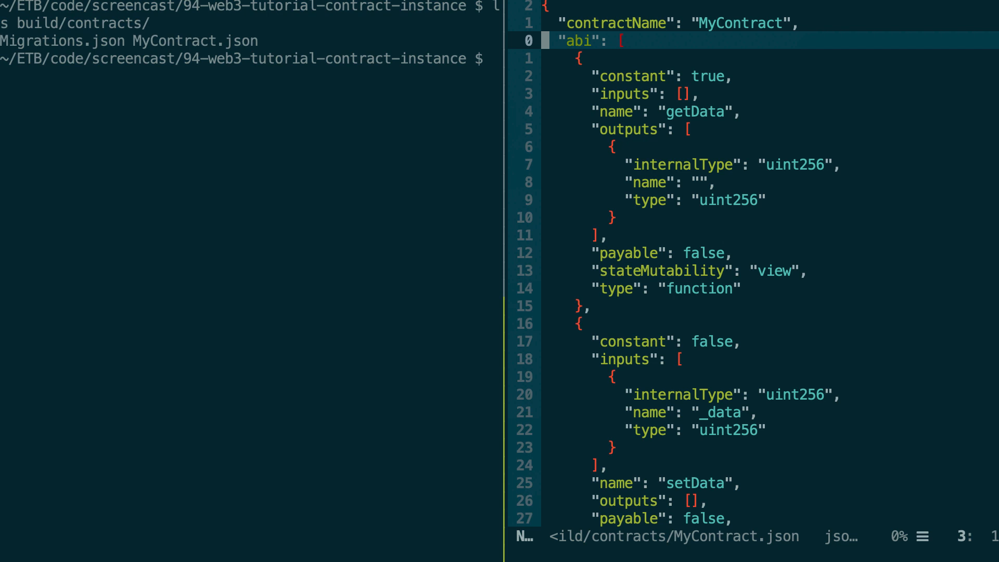
pyautogui.press('G')
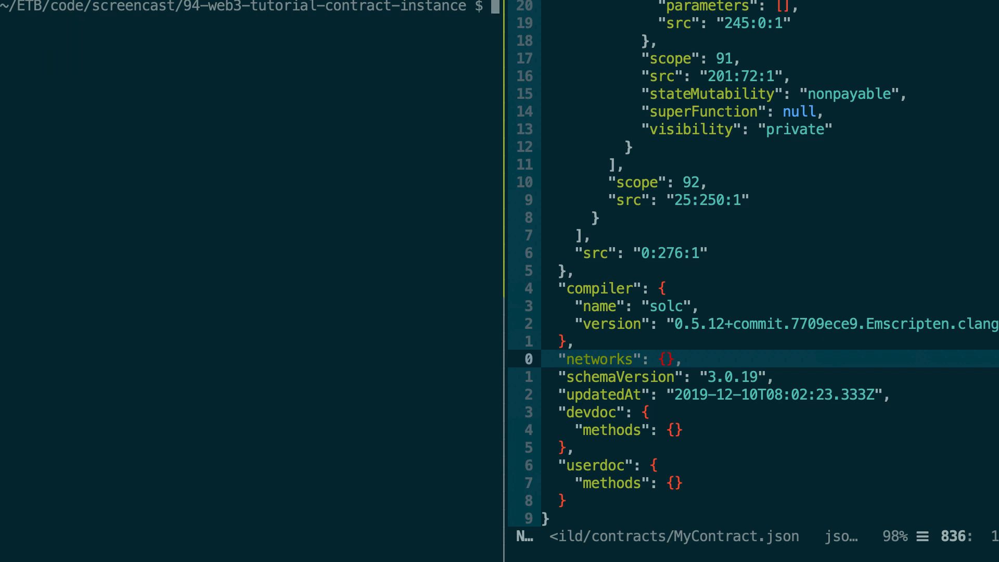
# - Run truffle develop to start the local development blockchain
pyautogui.write('truffle')
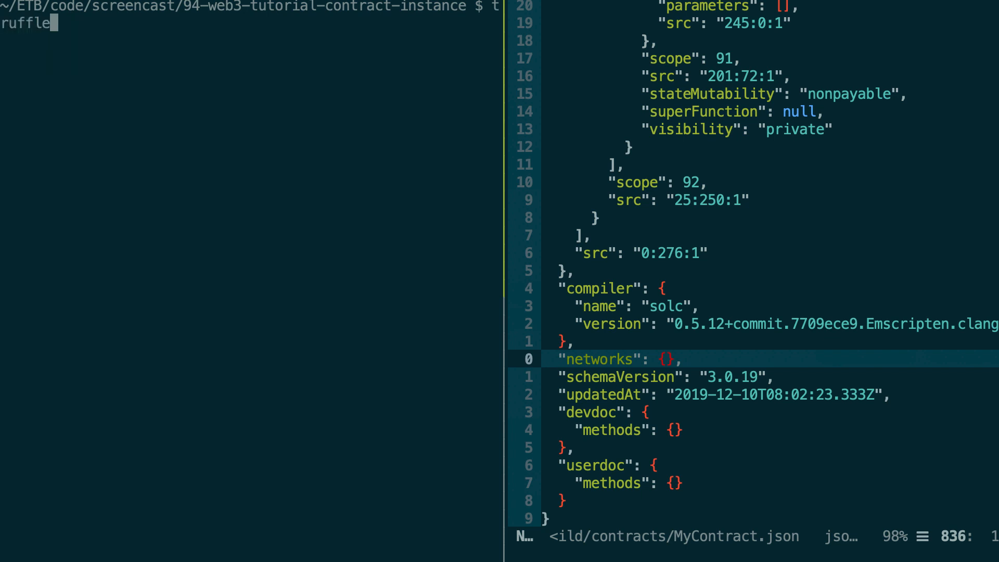
pyautogui.write('develop')
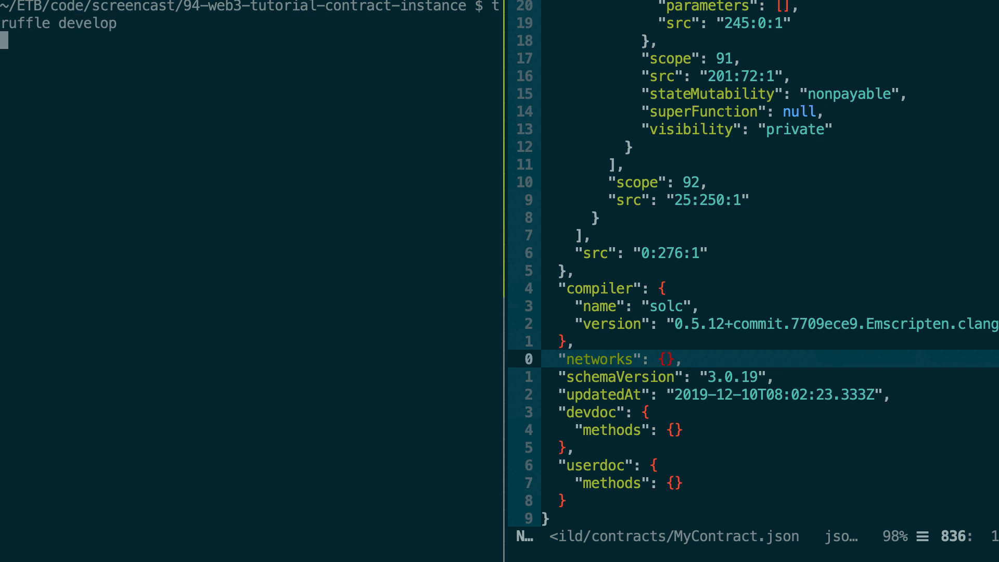
pyautogui.press('Return')
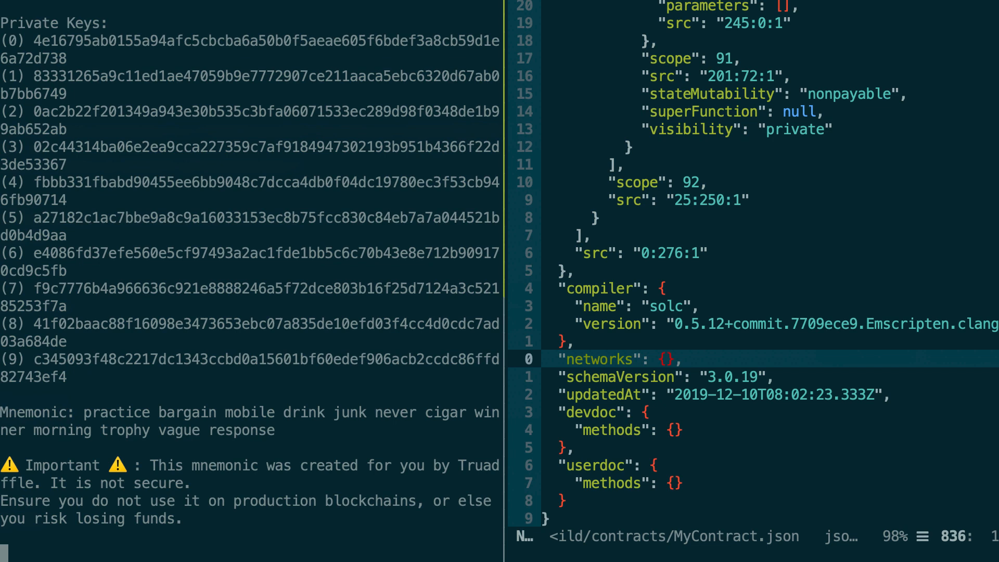
# - Run migrate --reset in the Truffle develop console
pyautogui.write('migrate')
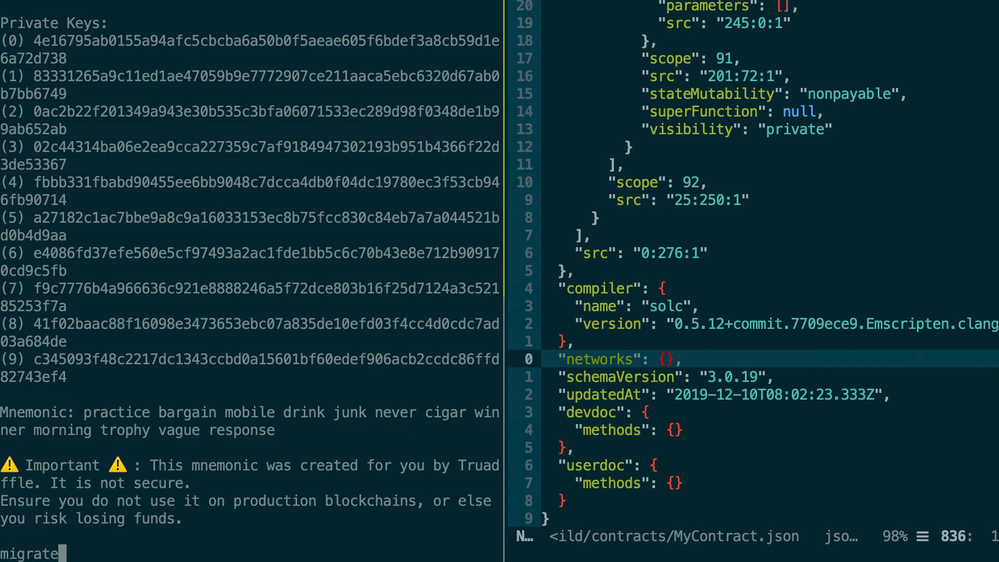
pyautogui.write('--')
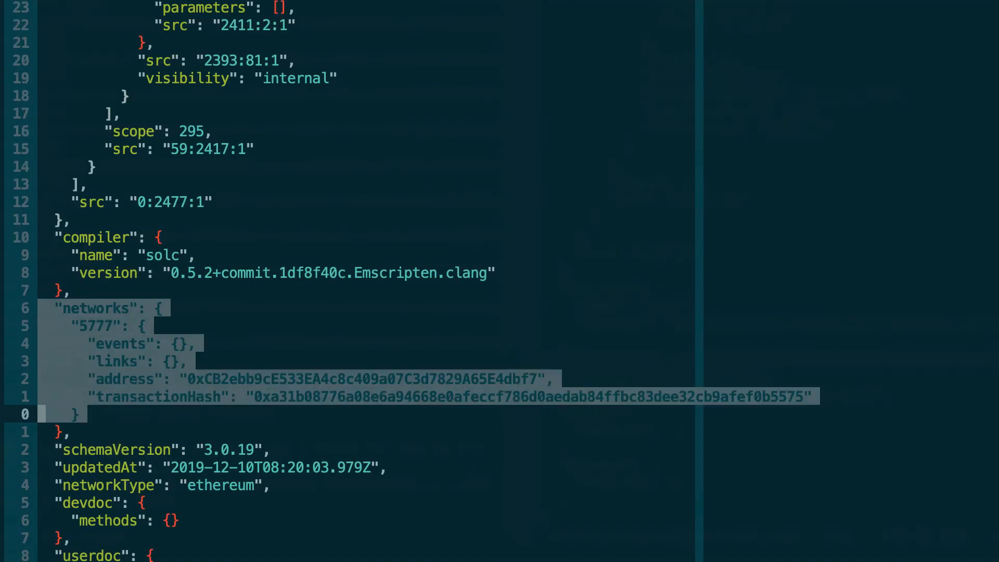
# - Scroll MyContract.json to the networks 5777 entry with its deployed address
pyautogui.scroll(3)
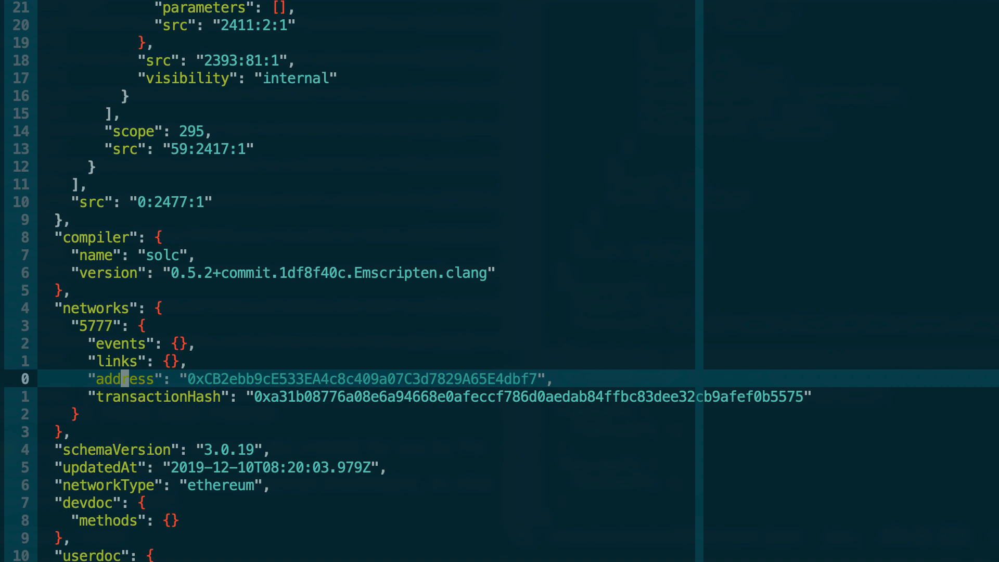
pyautogui.moveTo(839, 468)
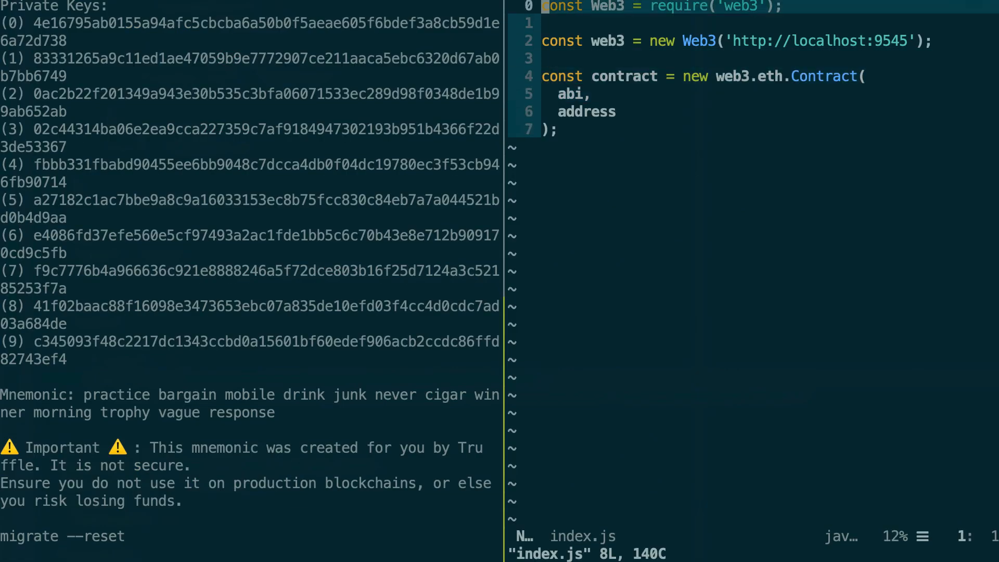
# - Write const MyContract = require('./build/contracts/MyContract.json'); at the top of index.js
pyautogui.write('const')
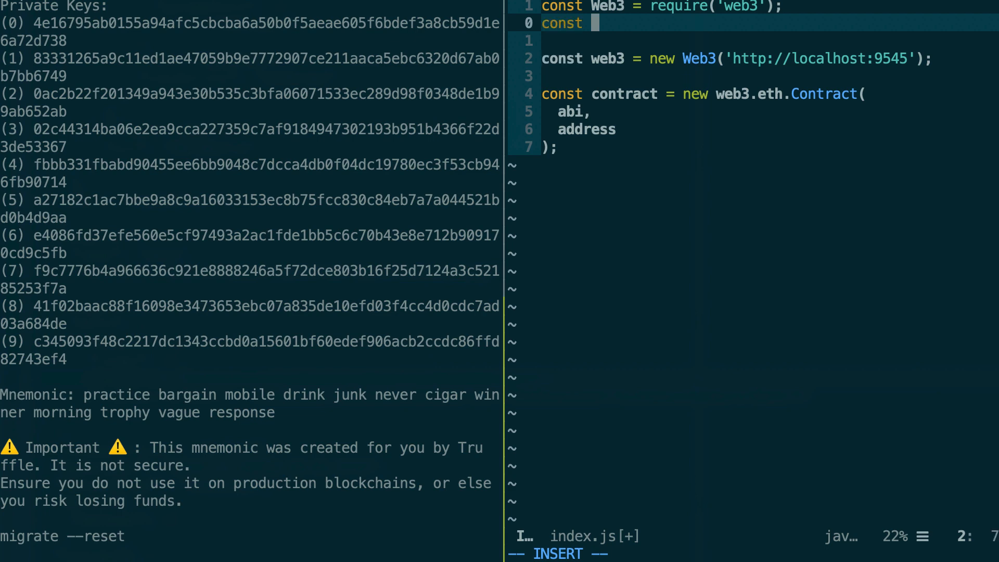
pyautogui.write('MyConr')
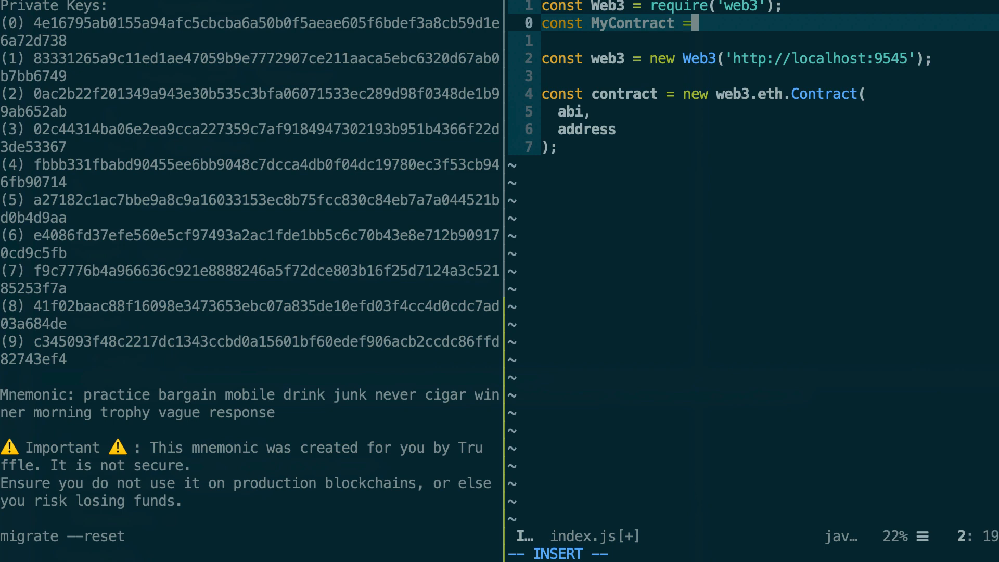
pyautogui.write('require(')
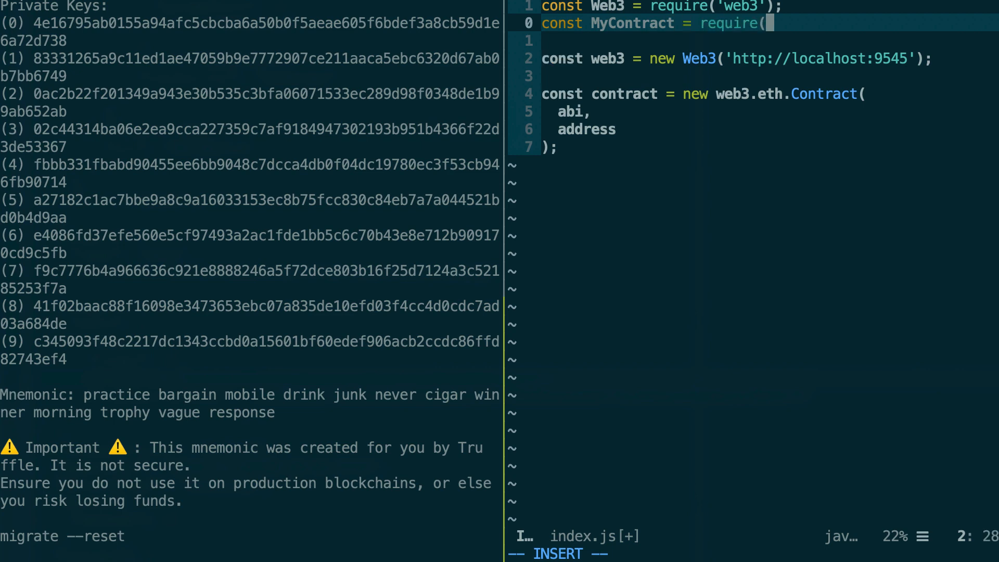
pyautogui.write('./b')
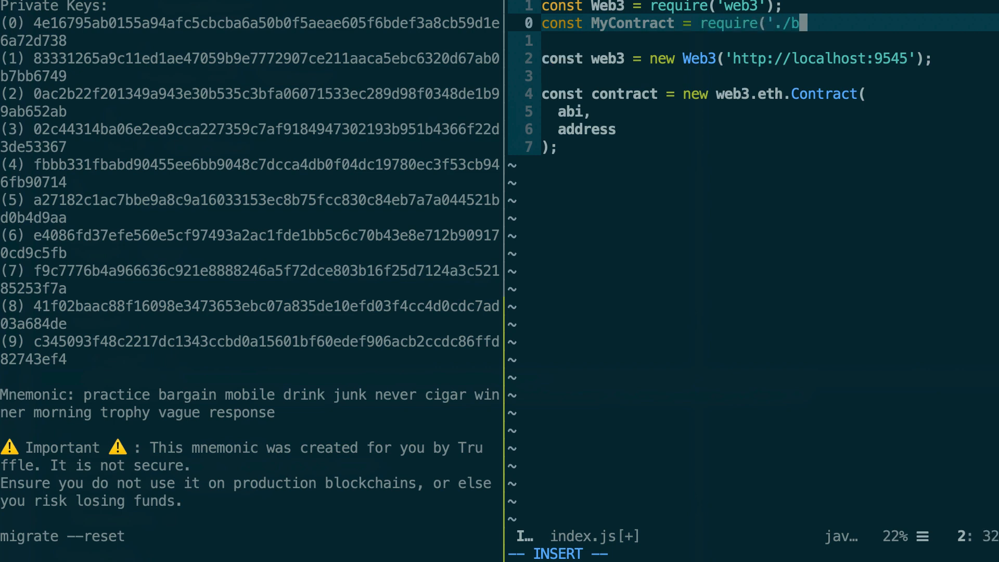
pyautogui.write('uild/contra')
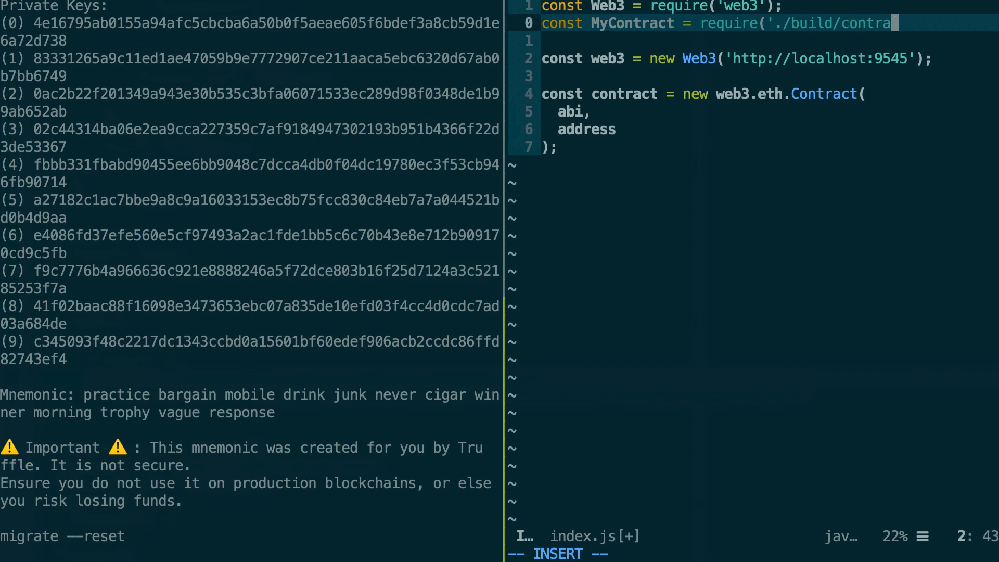
pyautogui.write('cts/')
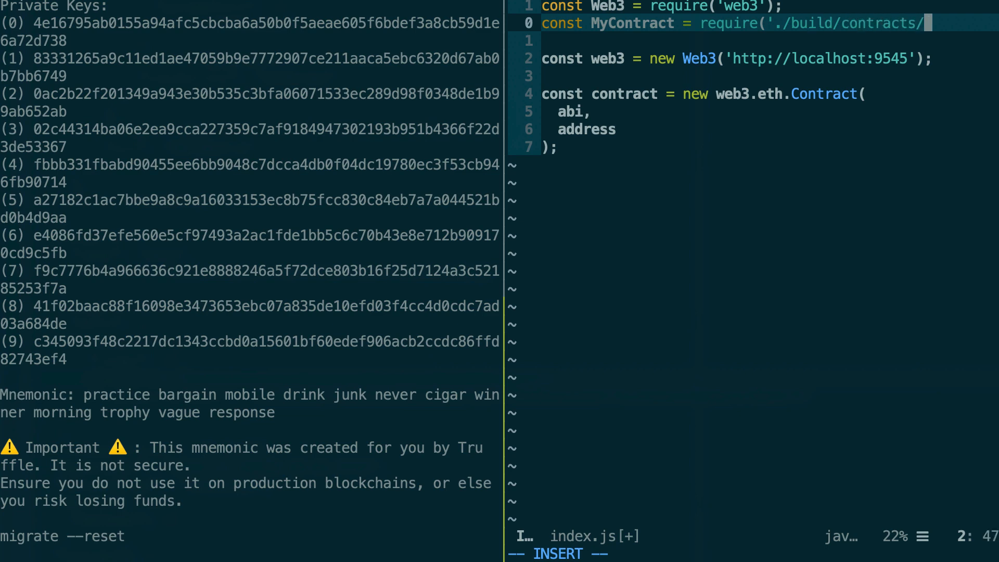
pyautogui.write('MyContrac')
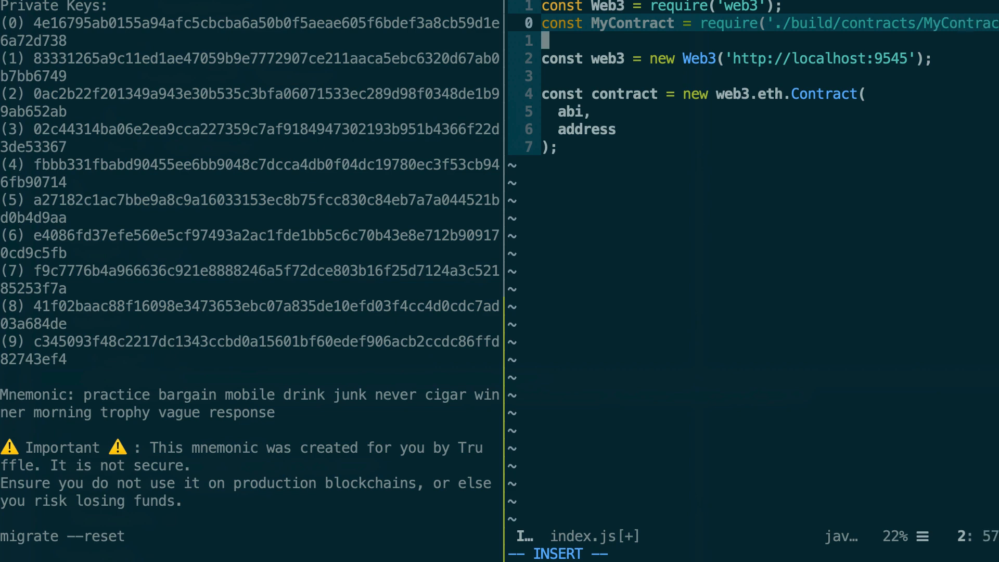
pyautogui.write(".json');")
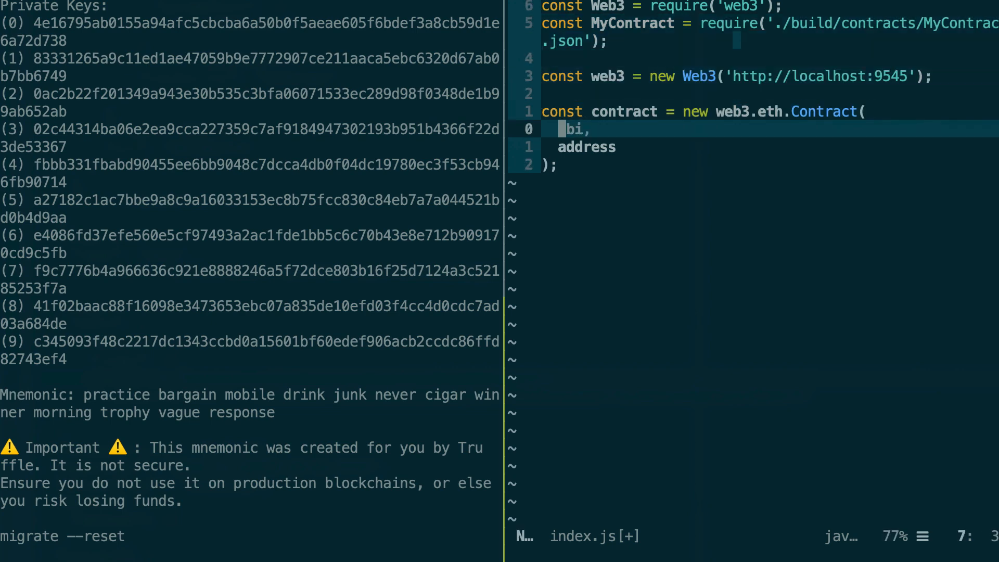
# - Replace abi with MyContract.abi and begin a 'const id =' line above the contract
pyautogui.write('MyContract.')
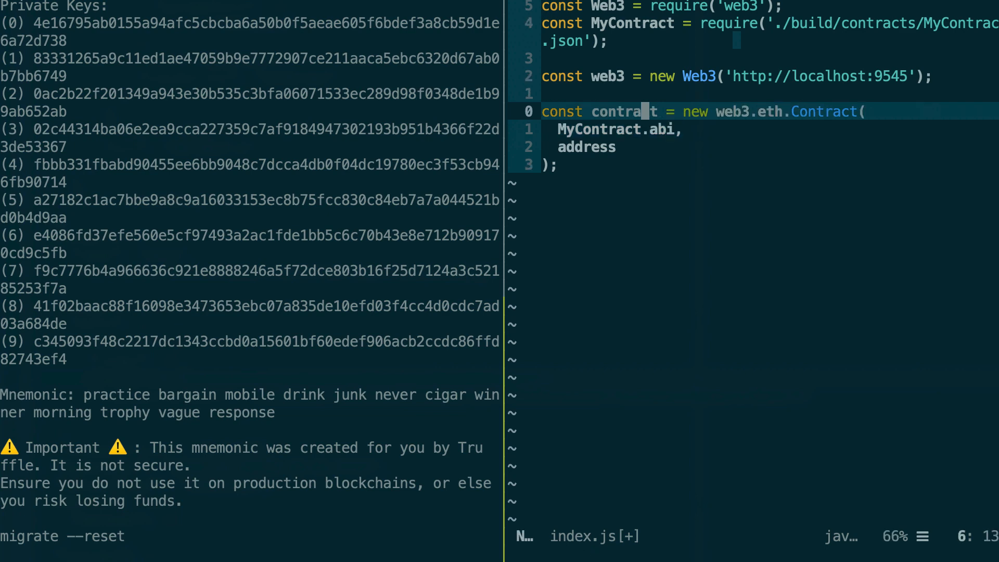
pyautogui.write('co')
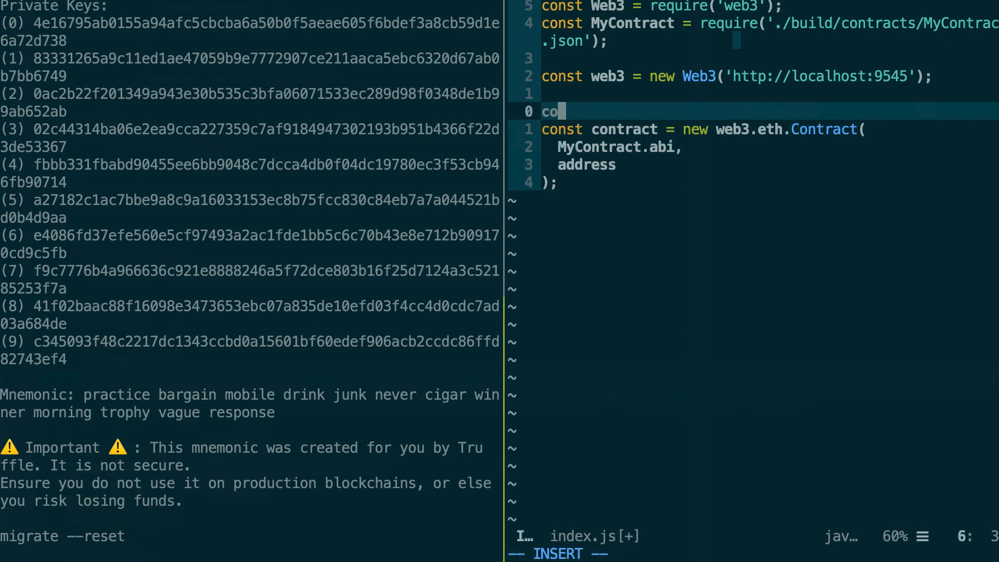
pyautogui.write('nst id =')
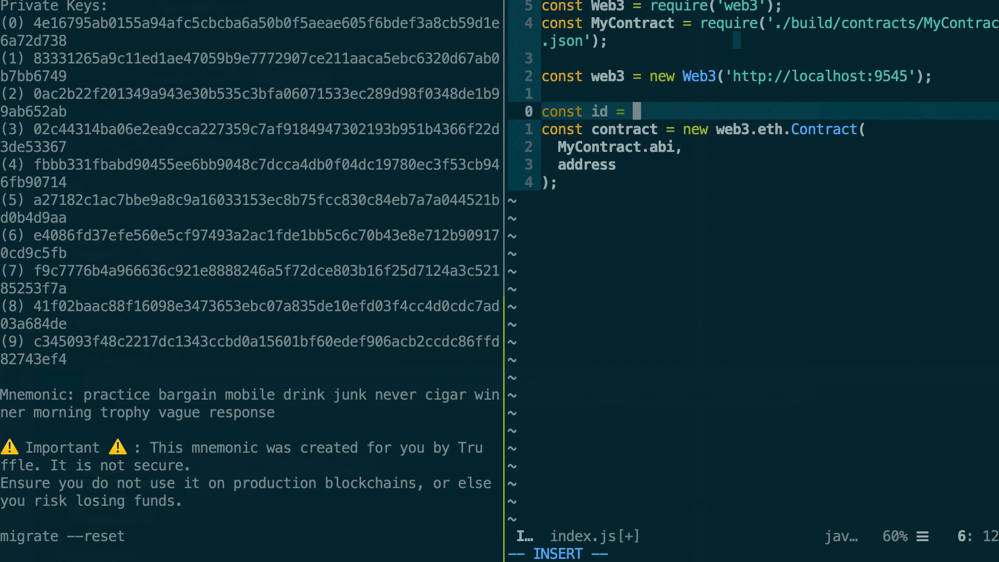
# - Fetch the network id with 'await web3.eth.net.getId();'
pyautogui.write('await web3')
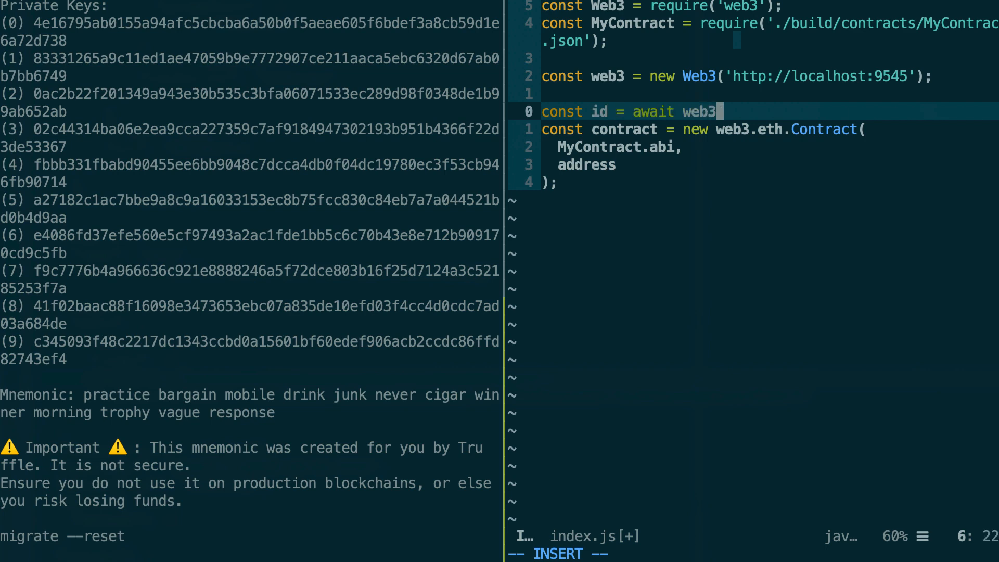
pyautogui.write('.eth')
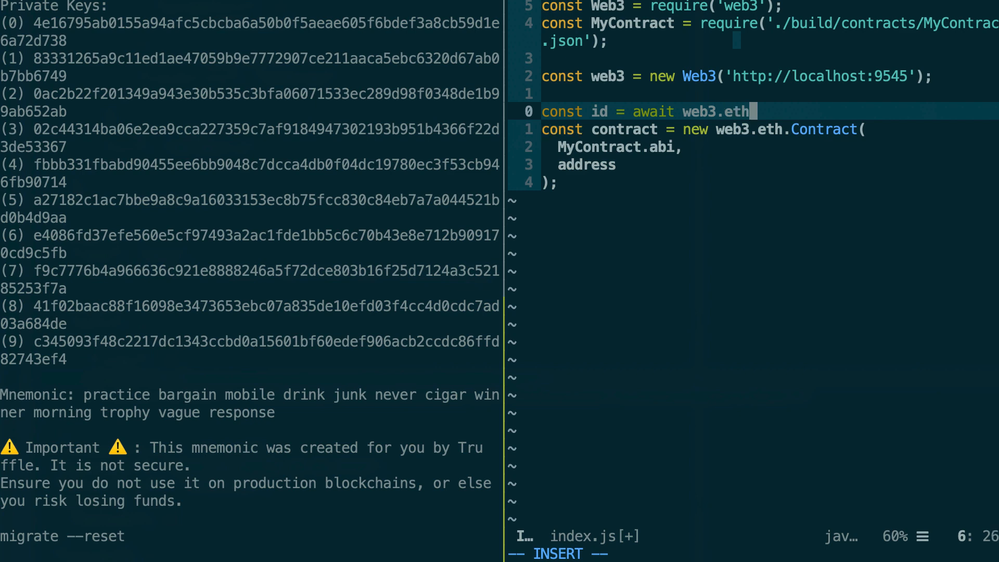
pyautogui.write('.net')
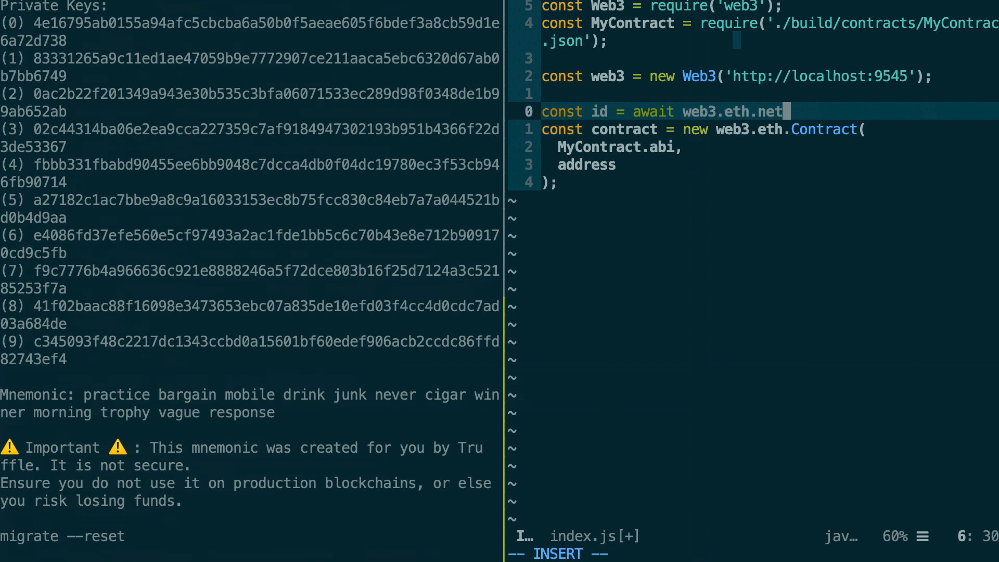
pyautogui.write('.getId();')
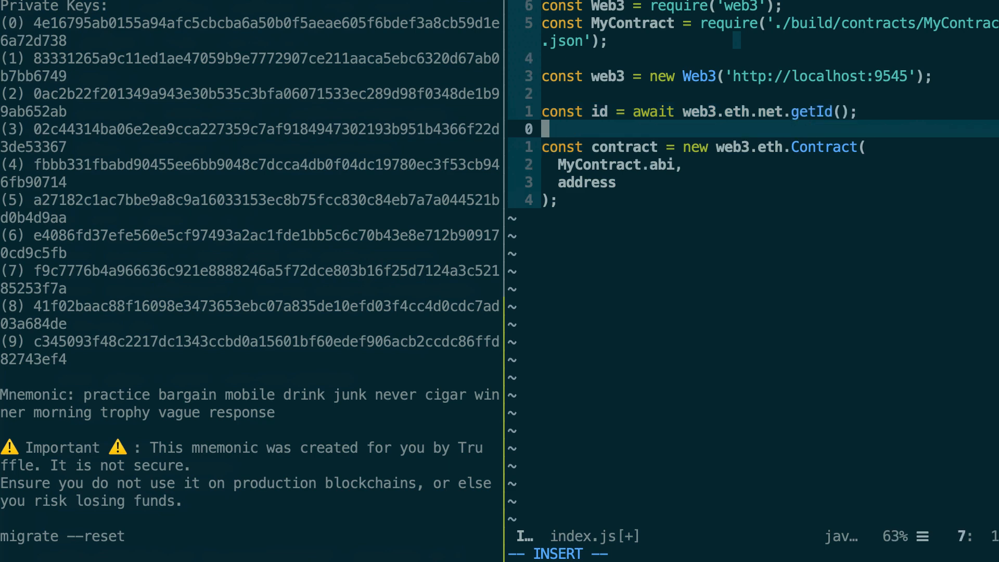
# - Add 'const deployedNetwork = MyContract.networks[id];'
pyautogui.write('cont')
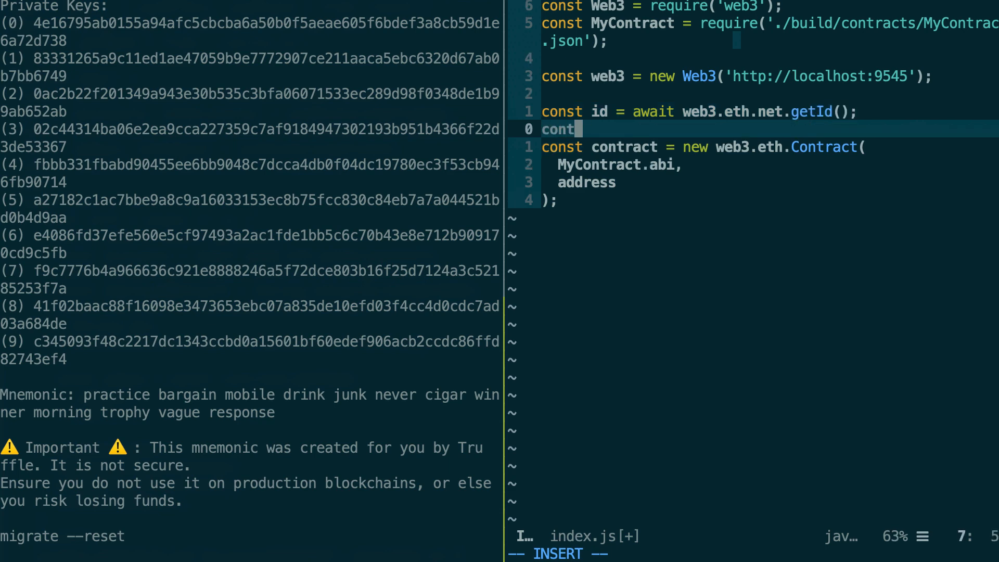
pyautogui.write('deployed')
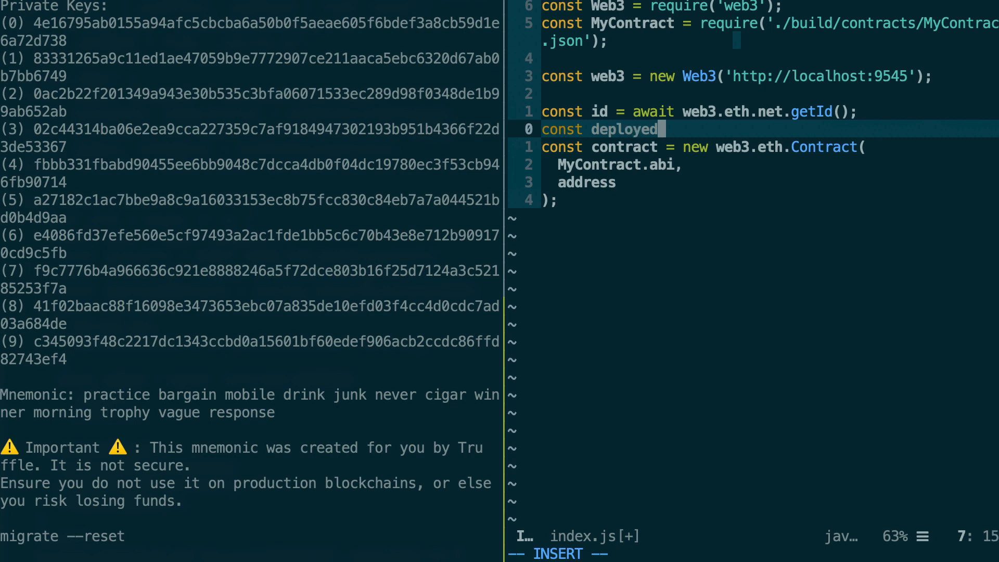
pyautogui.write('Netwro')
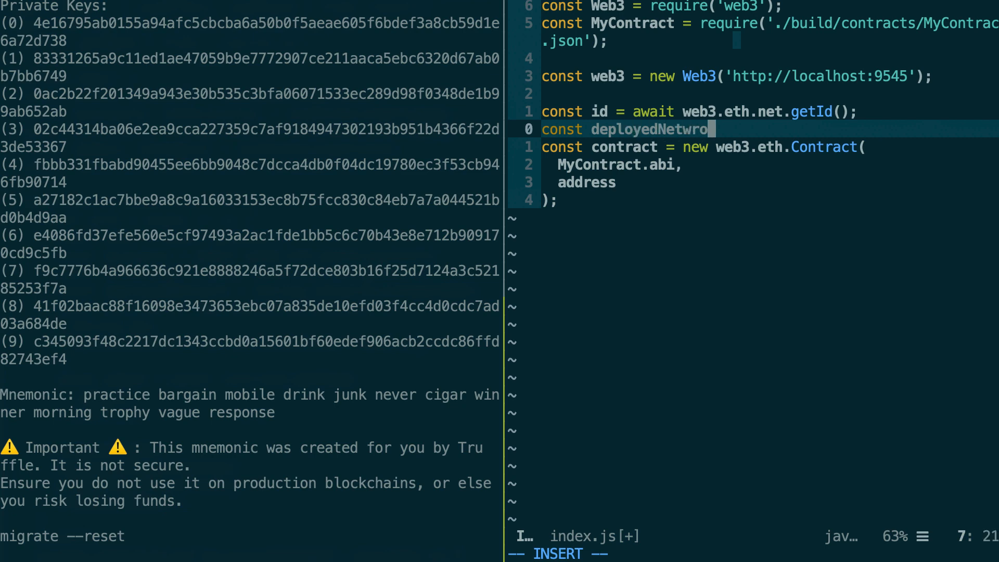
pyautogui.write('k')
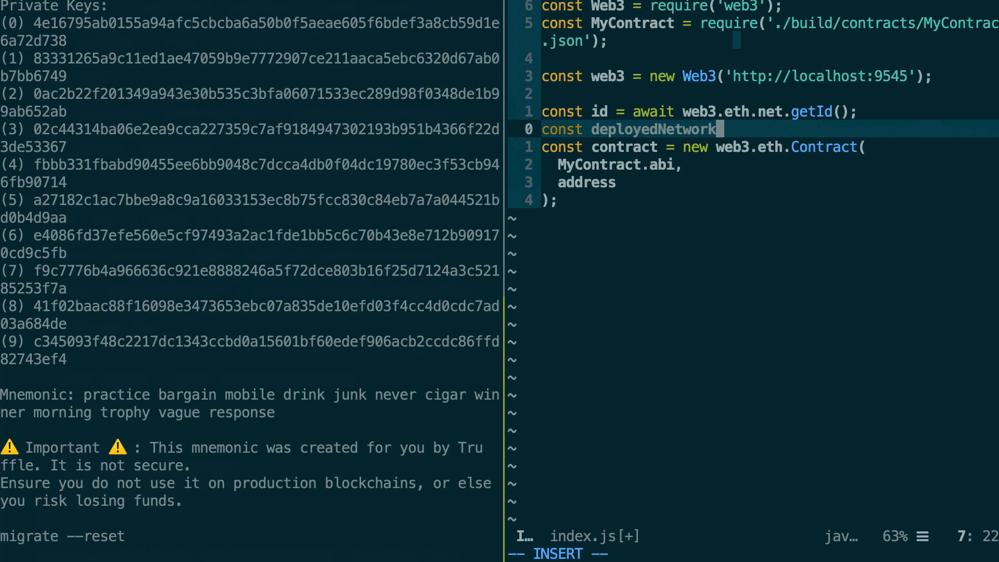
pyautogui.write('= My')
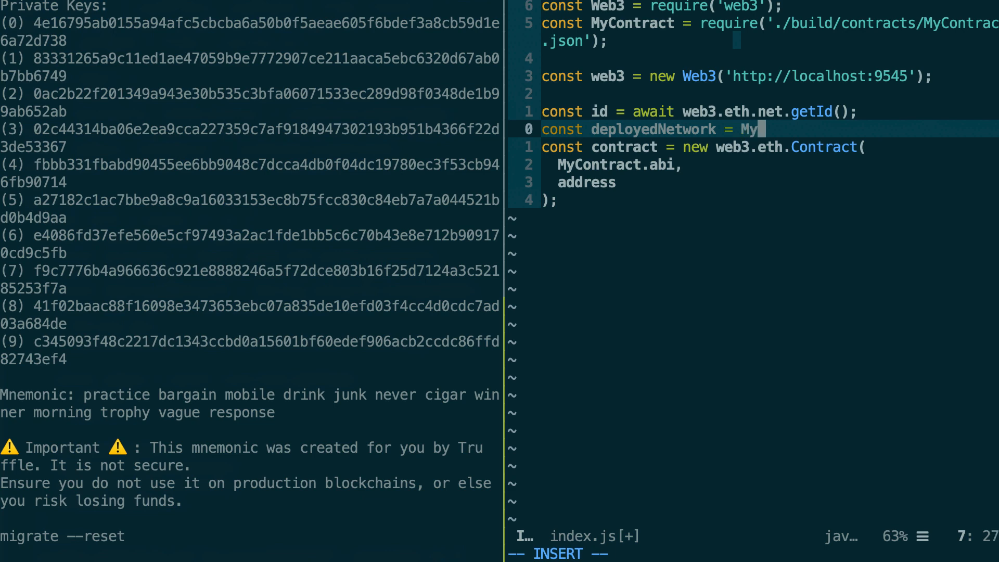
pyautogui.write('Contract.ne')
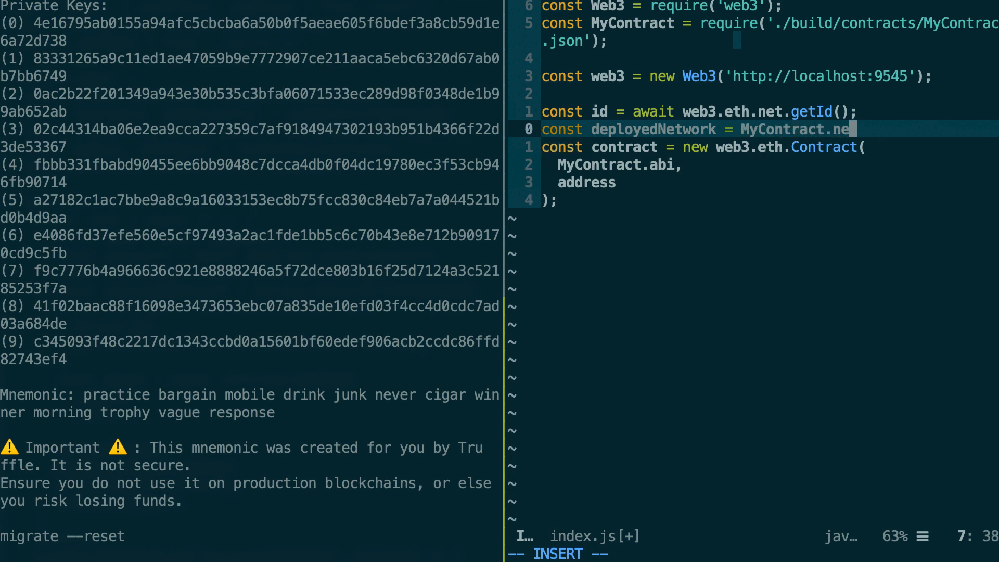
pyautogui.write('tworks[')
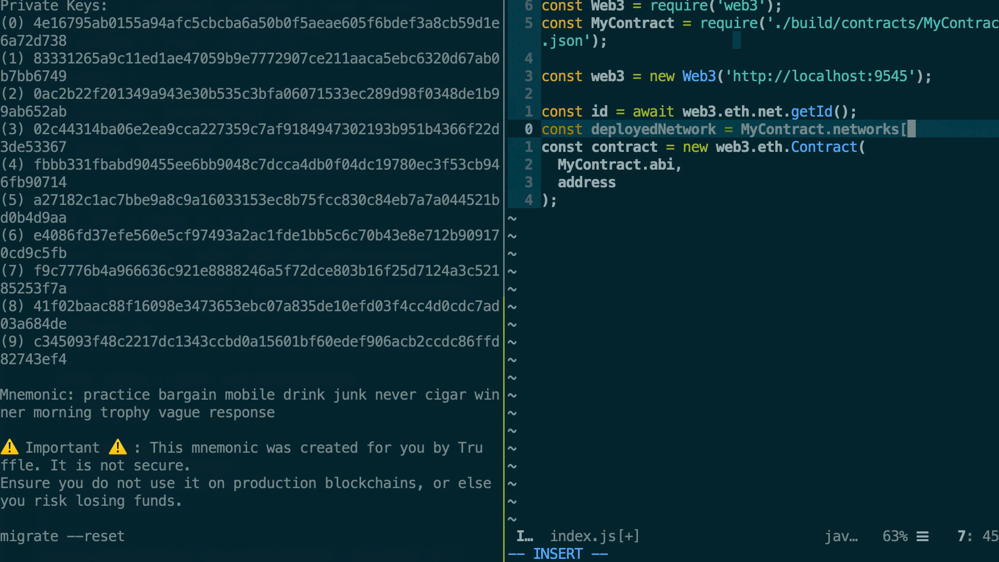
pyautogui.write('id];')
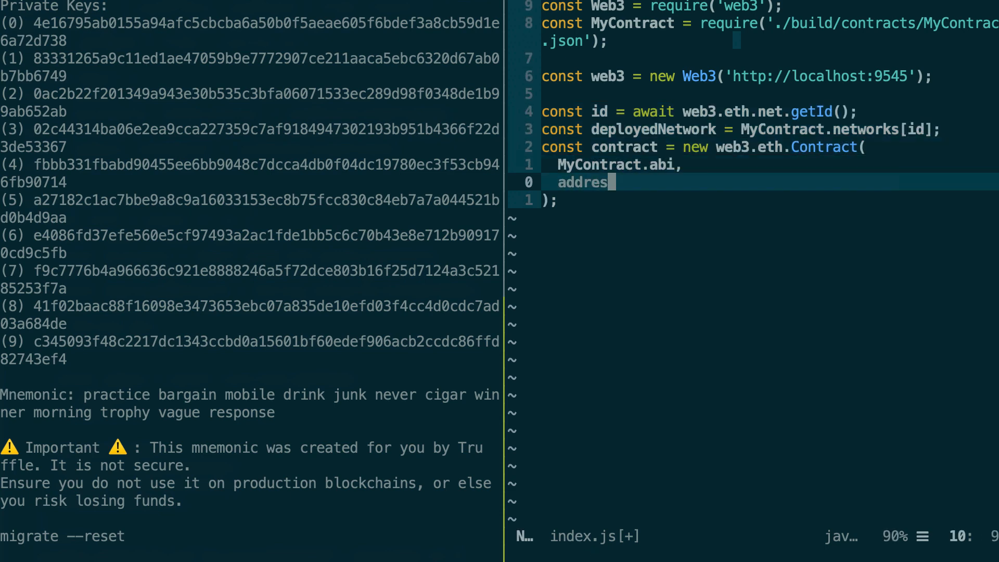
# - Pass deployedNetwork.address as the contract's address argument
pyautogui.write('deployedNetwork.')
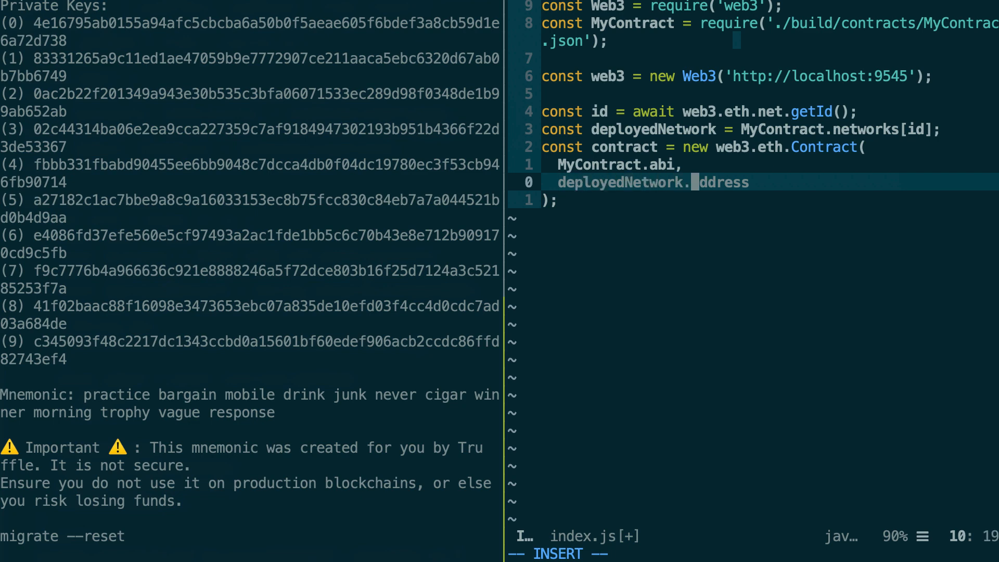
pyautogui.press('Escape')
pyautogui.write('co')
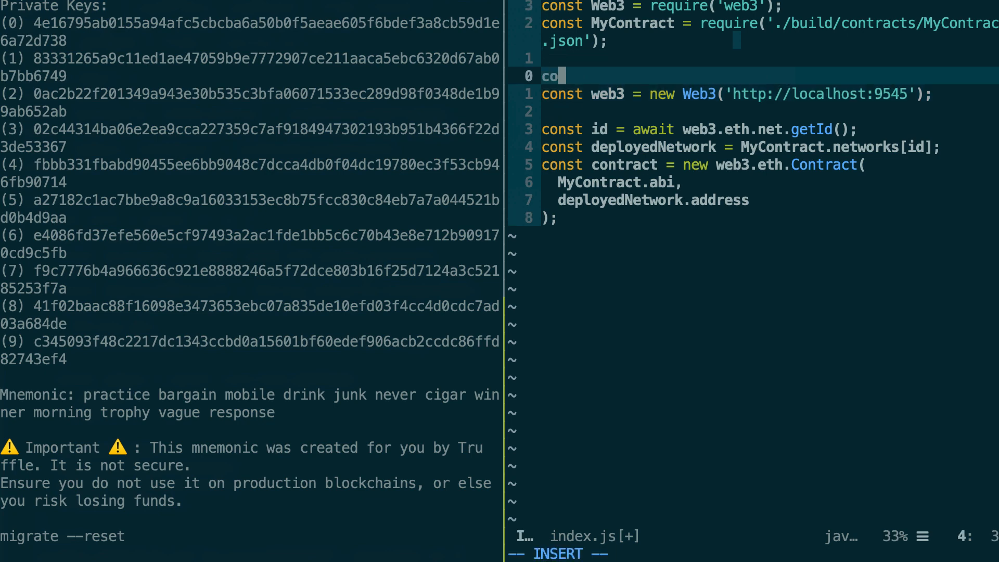
# - Wrap the setup in 'const init = async () => {...}', indent it, and call init() after
pyautogui.write('nst init = async () => {')
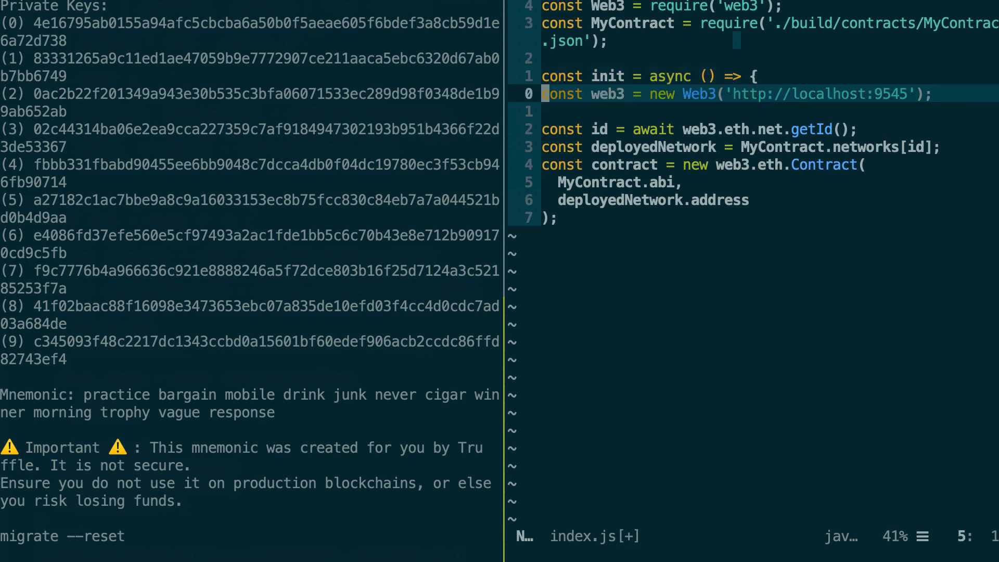
pyautogui.press('ctrl+v')
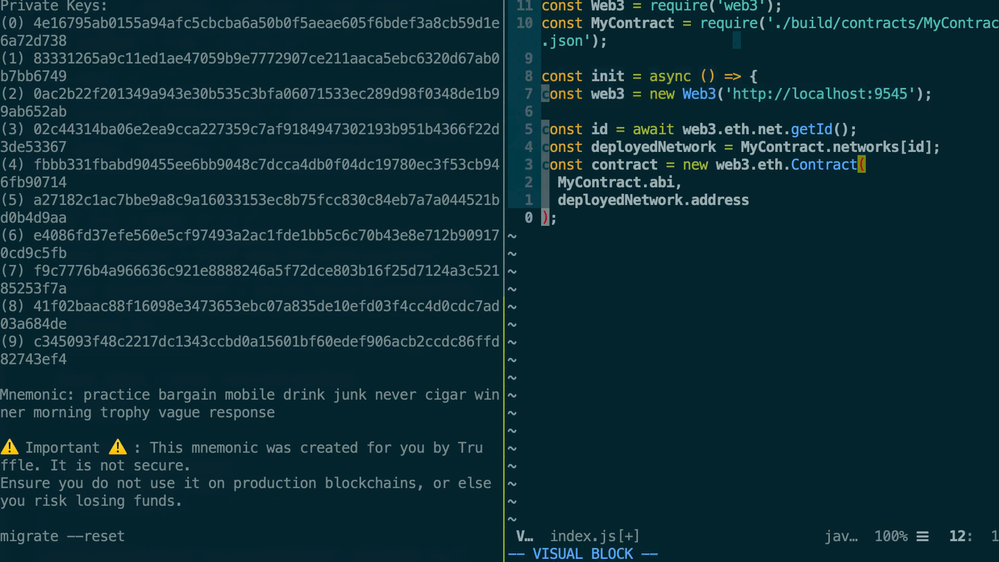
pyautogui.press('o')
pyautogui.write('}')
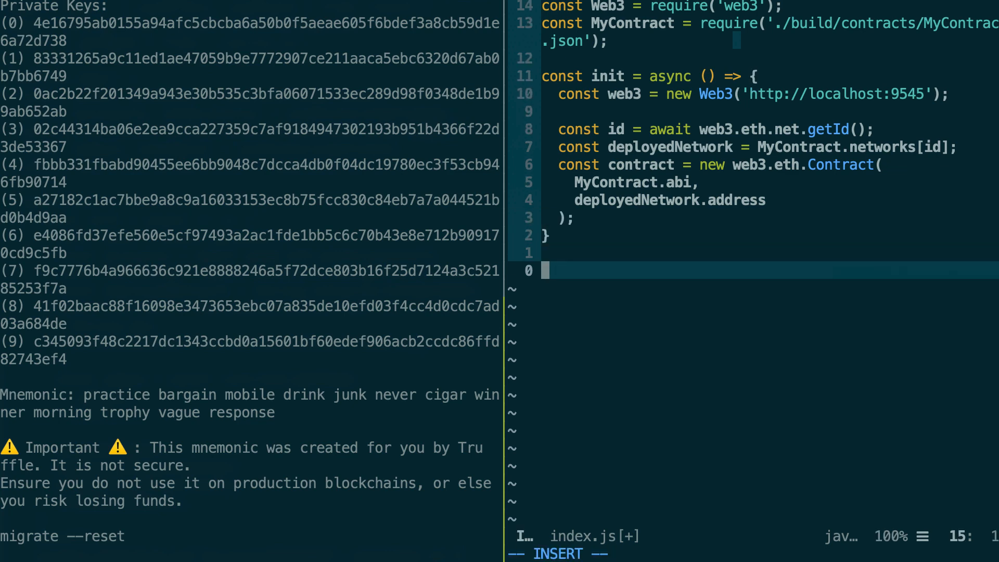
pyautogui.write('init()')
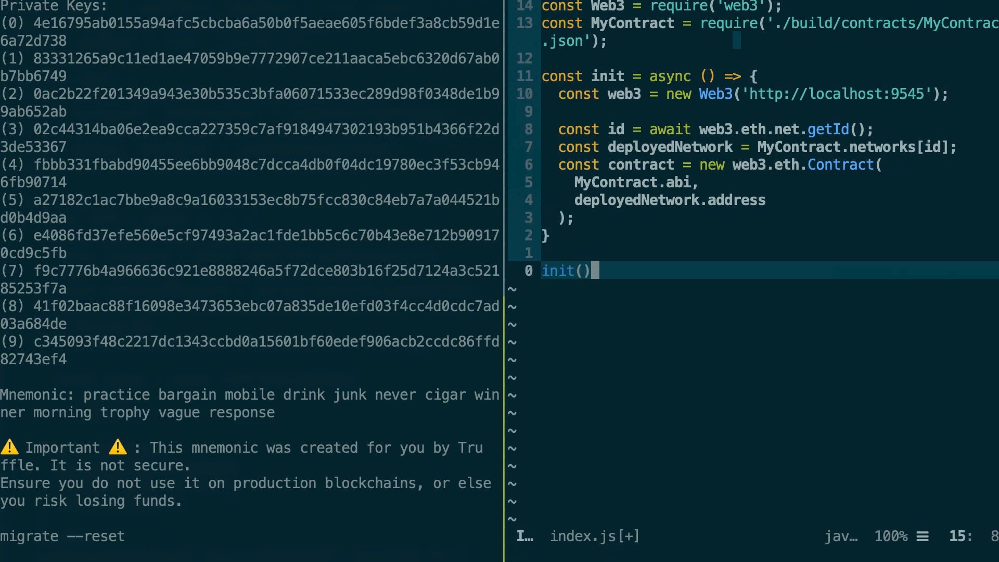